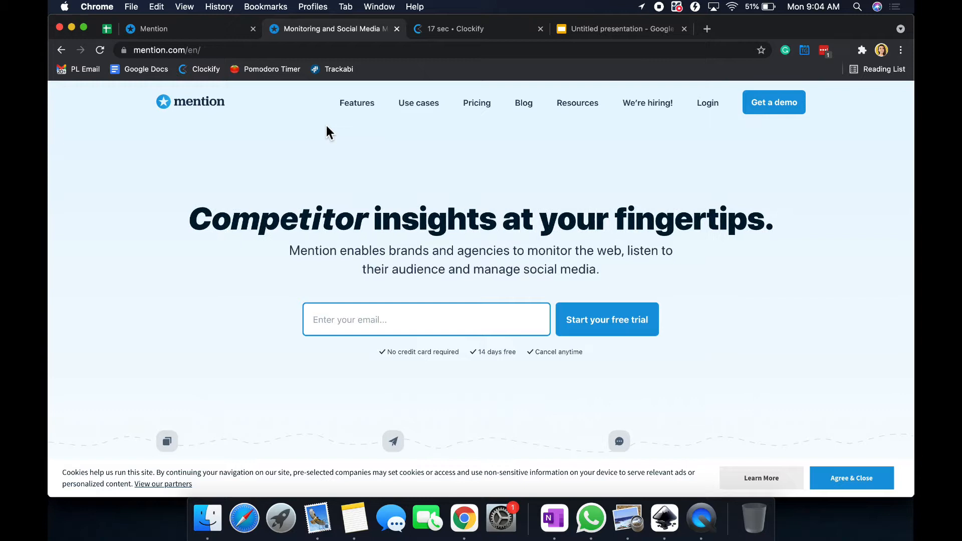
Step: Scroll the Mention homepage and go to the plans and pricing page
scroll("down", 3)
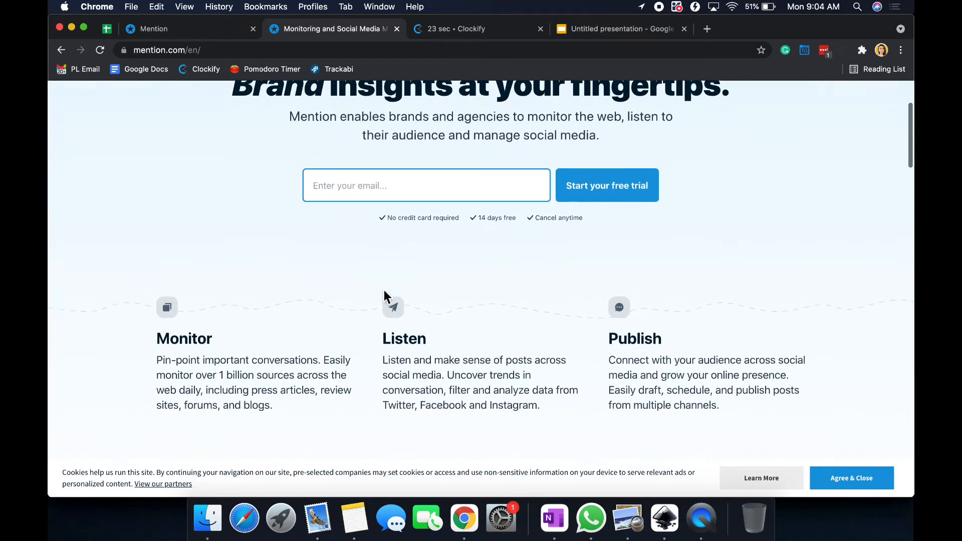
scroll("down", 3)
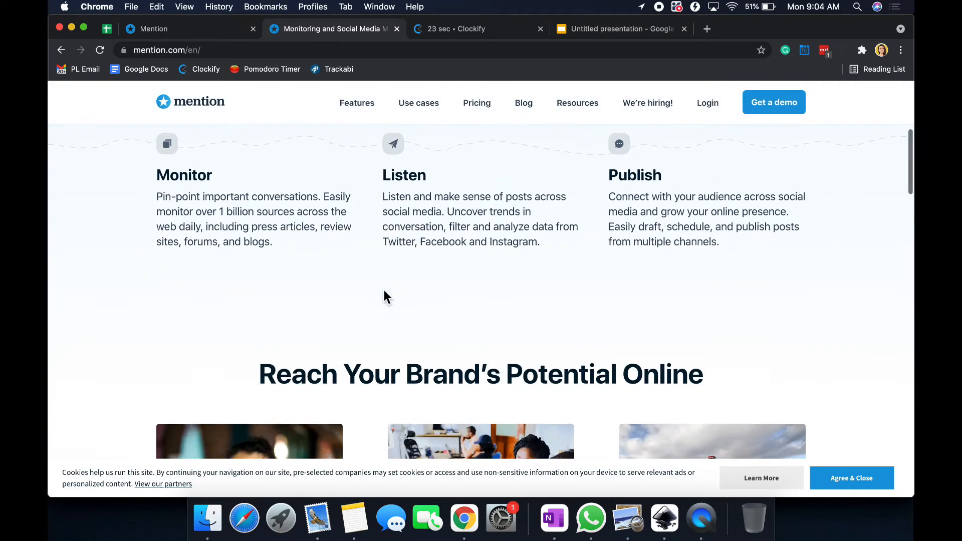
mouse_move(750, 314)
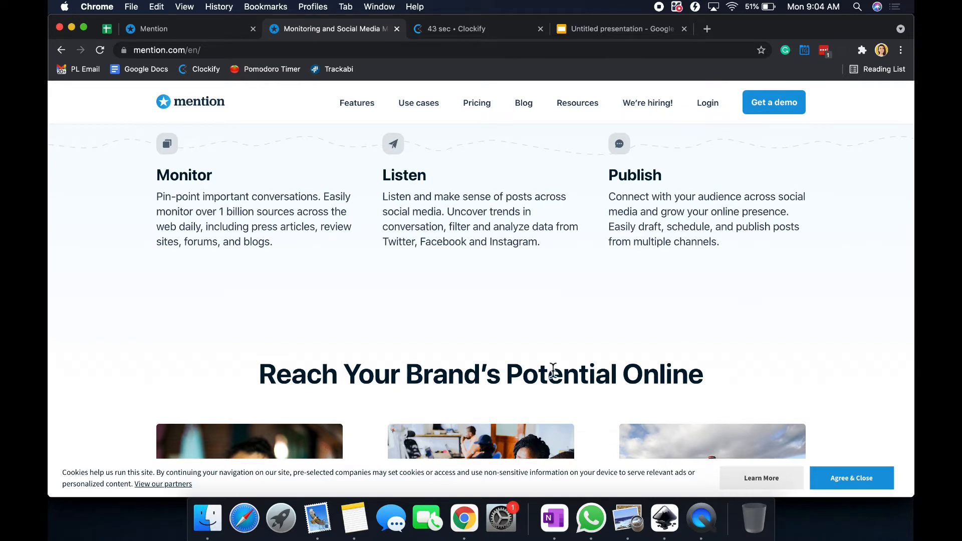
left_click(476, 103)
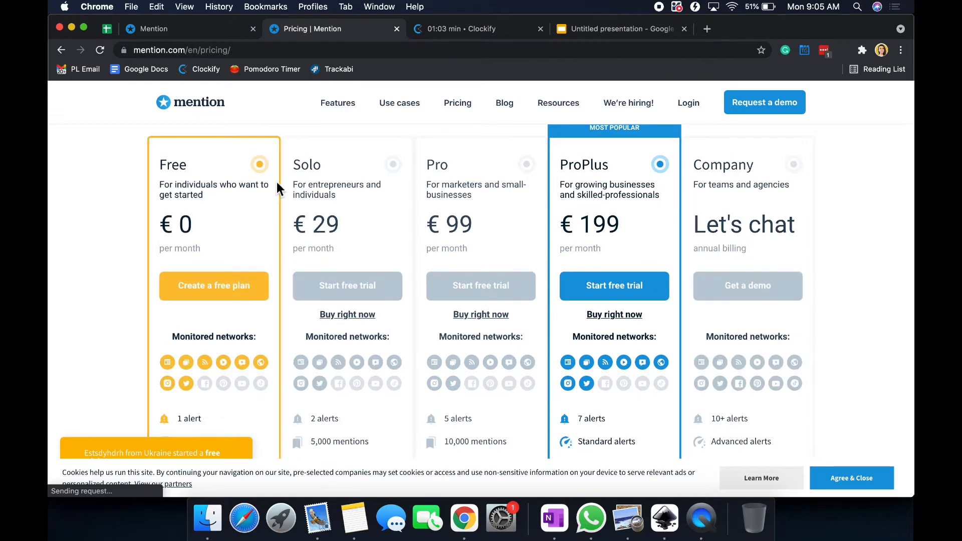
mouse_move(120, 186)
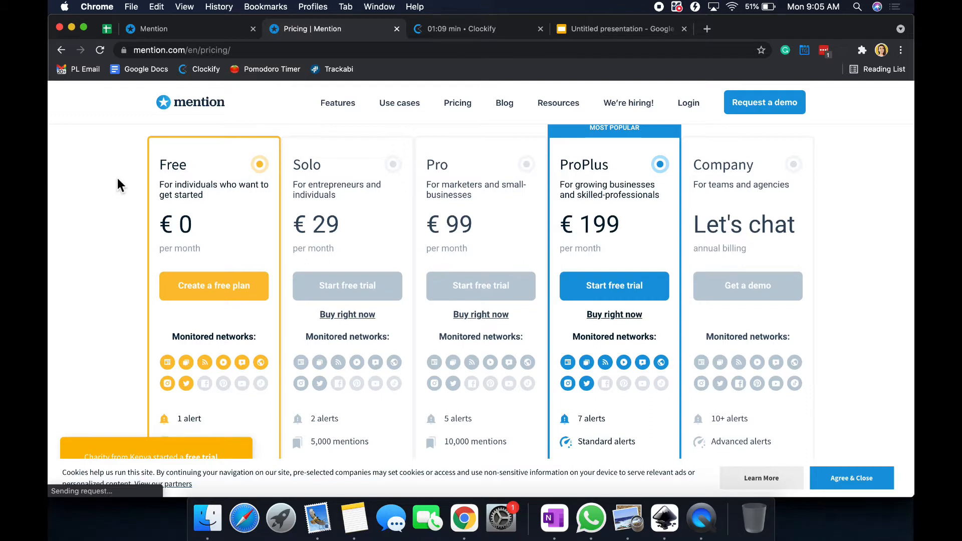
Step: Scroll through Mention's pricing plans to review each tier
scroll("down", 3)
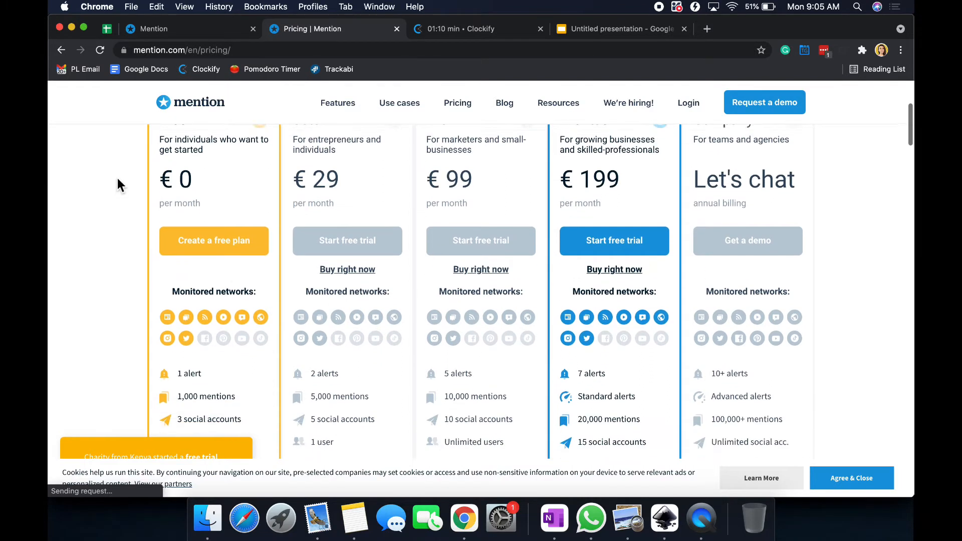
scroll("down", 3)
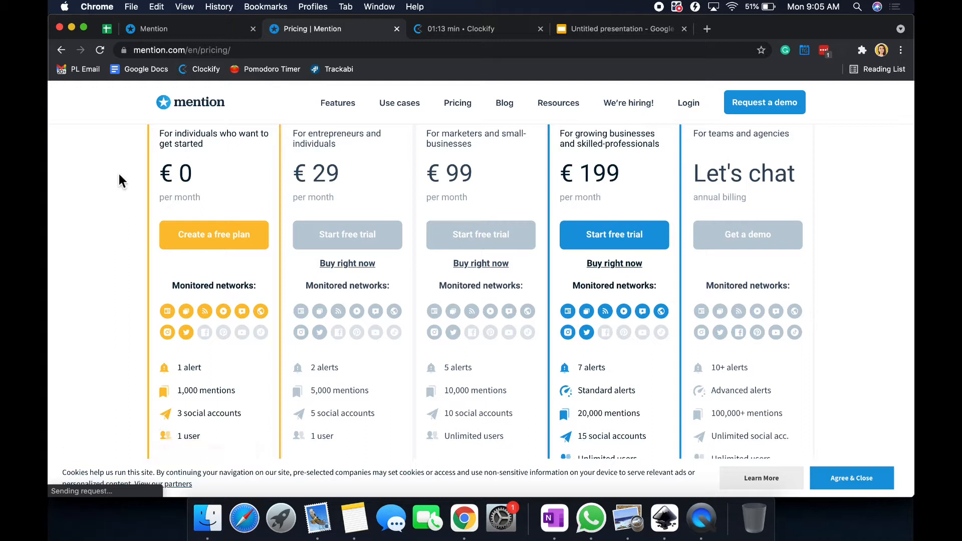
scroll("down", 3)
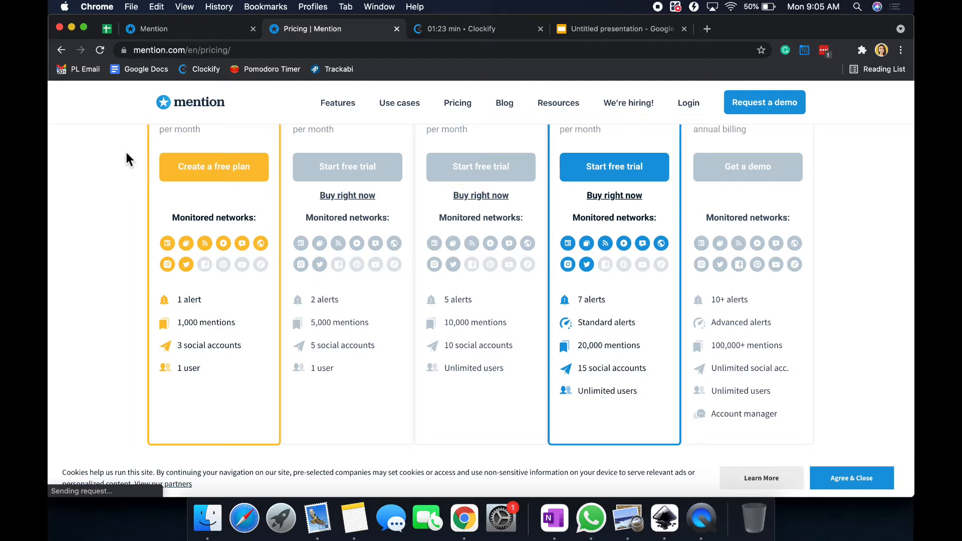
scroll("down", 3)
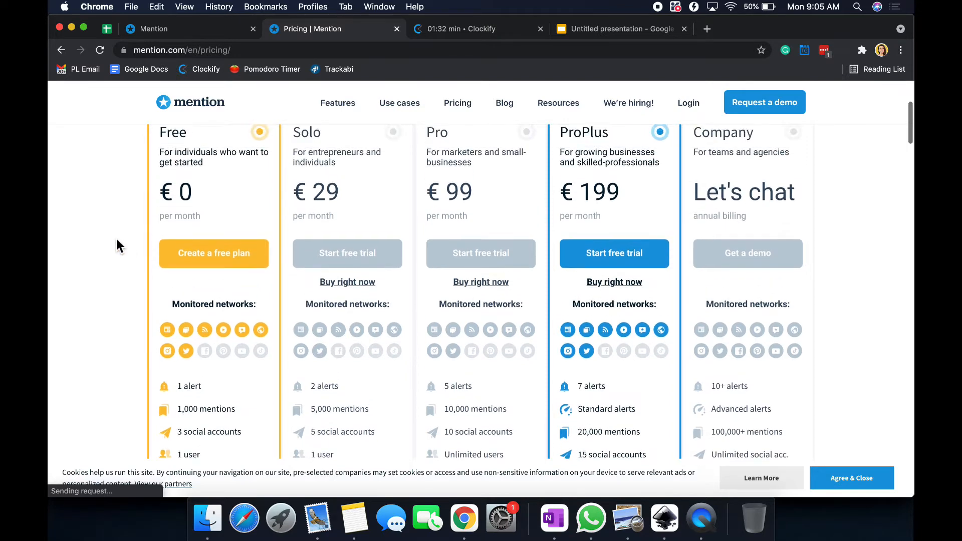
scroll("down", 3)
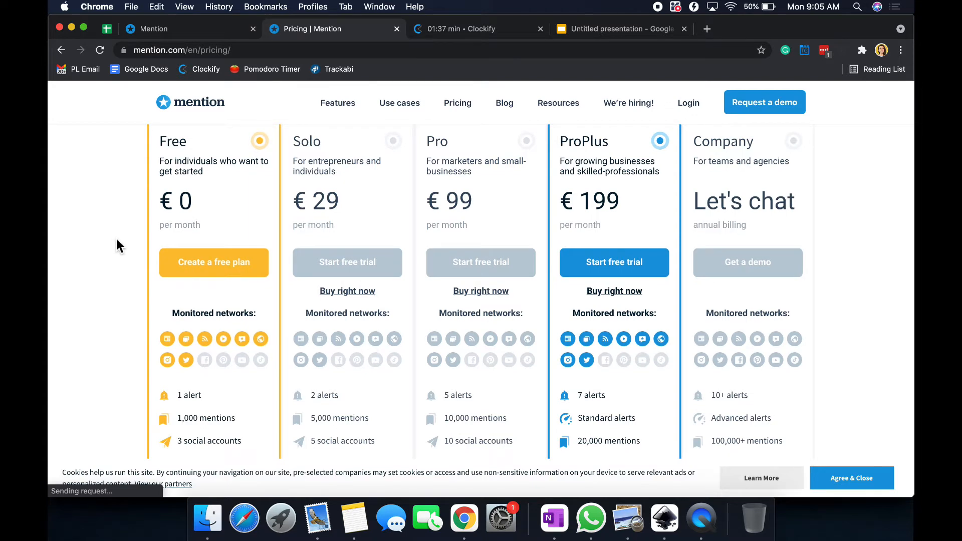
scroll("down", 3)
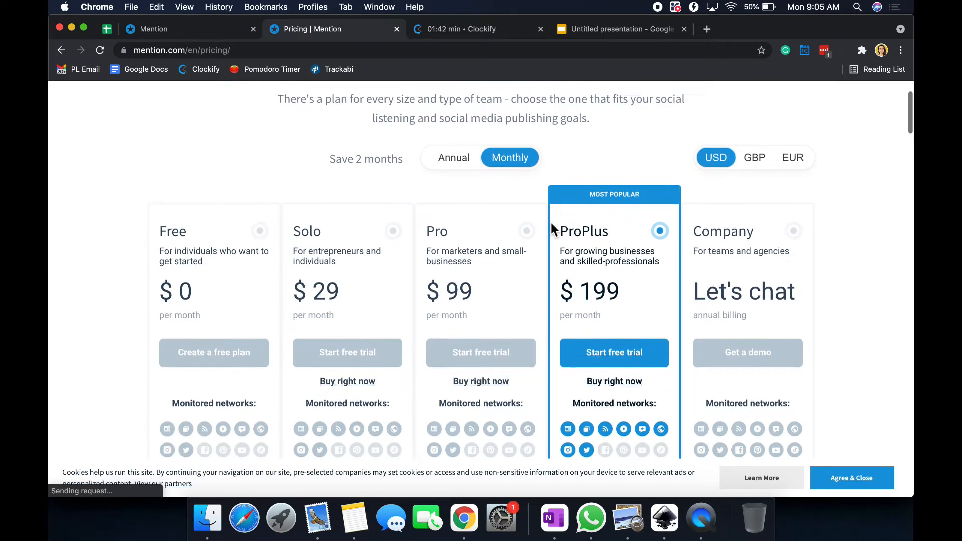
scroll("down", 3)
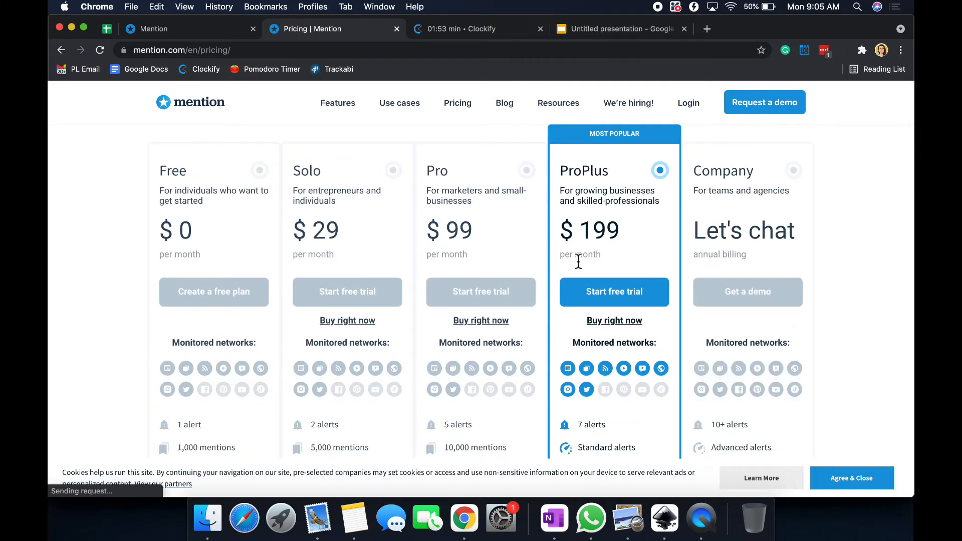
scroll("down", 3)
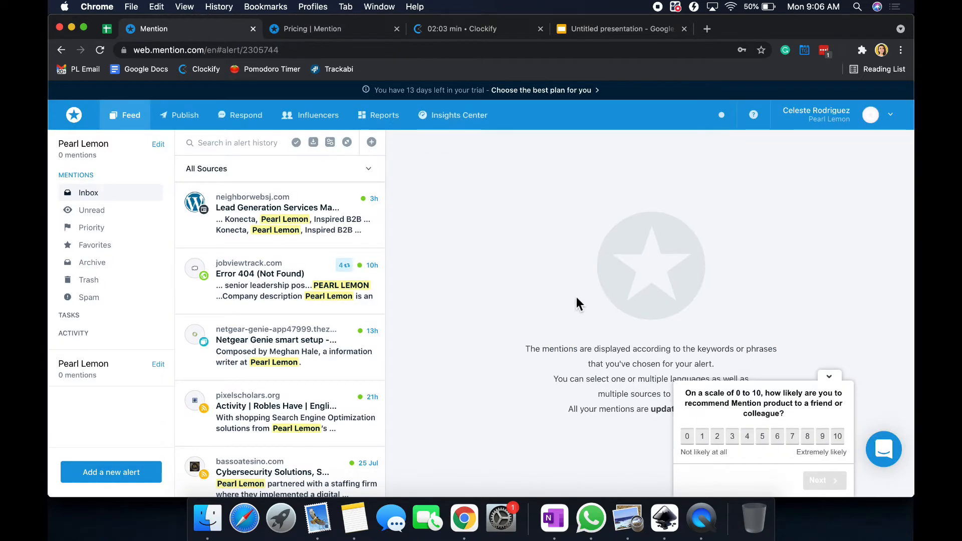
Step: Dismiss the recommendation survey popup and scroll the Pearl Lemon mention feed
left_click(829, 377)
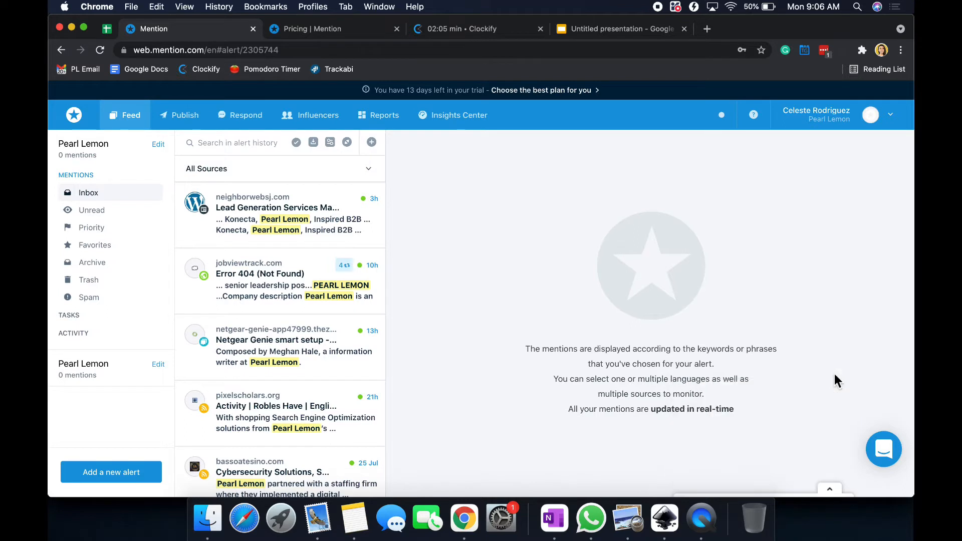
mouse_move(608, 282)
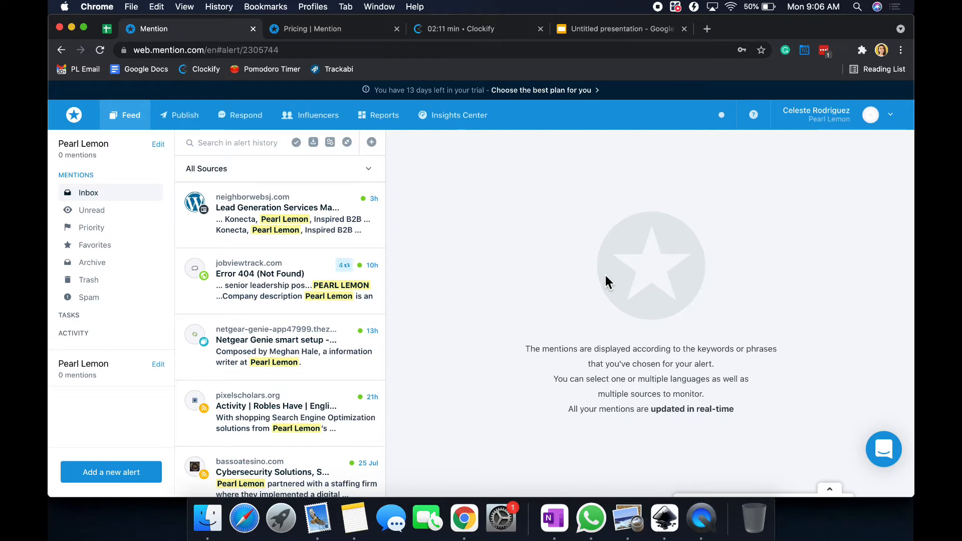
mouse_move(500, 225)
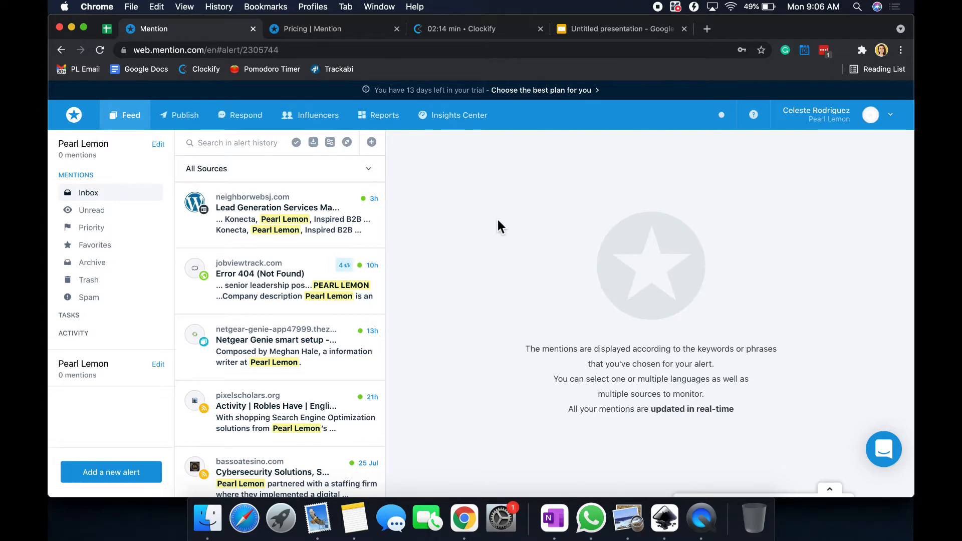
mouse_move(142, 177)
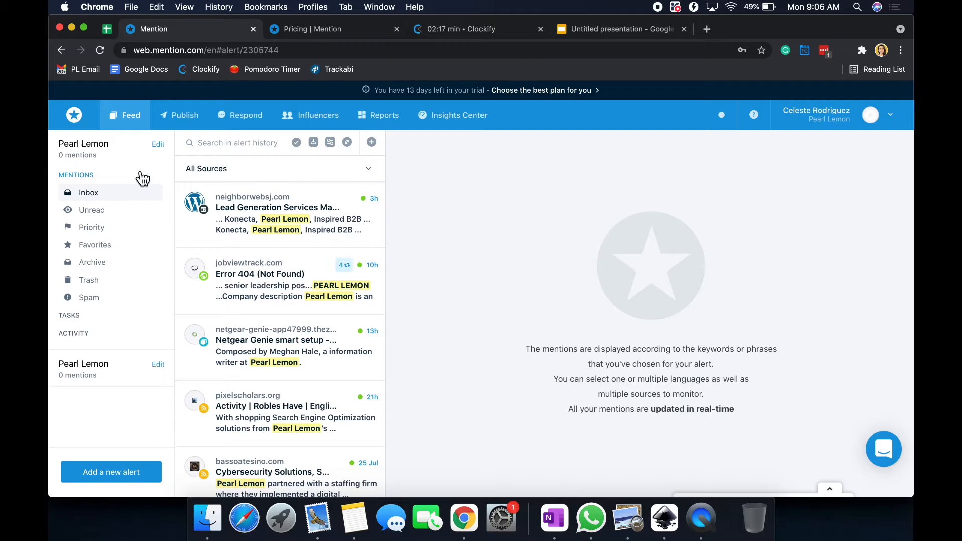
mouse_move(399, 283)
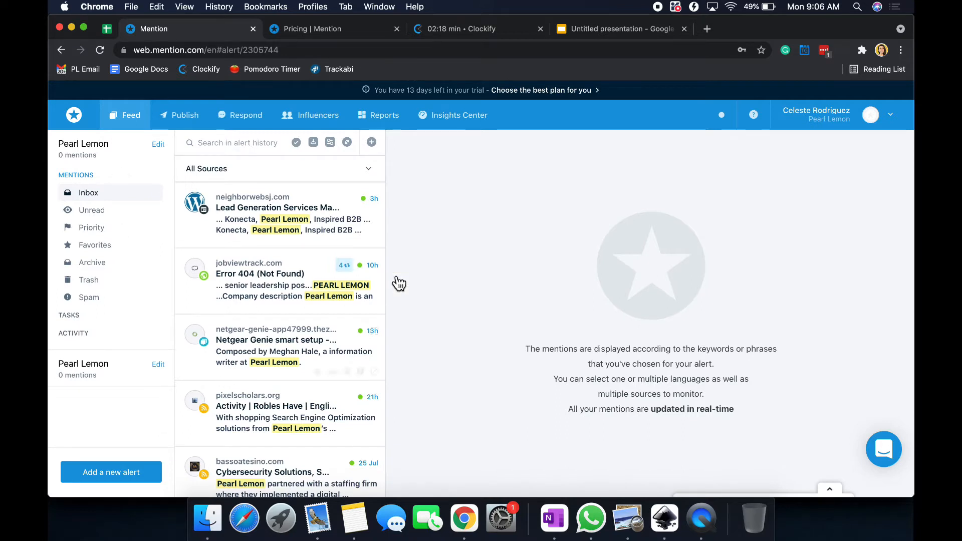
mouse_move(186, 114)
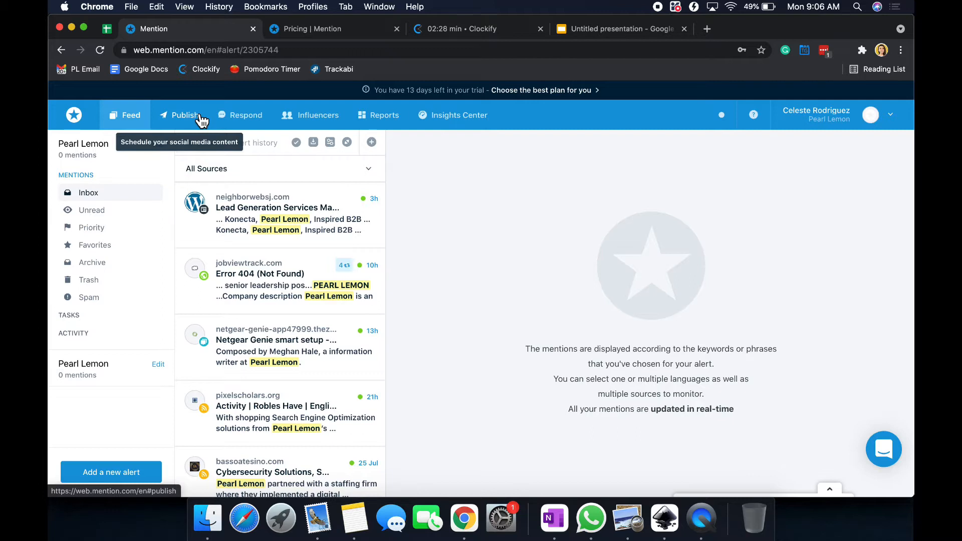
mouse_move(117, 177)
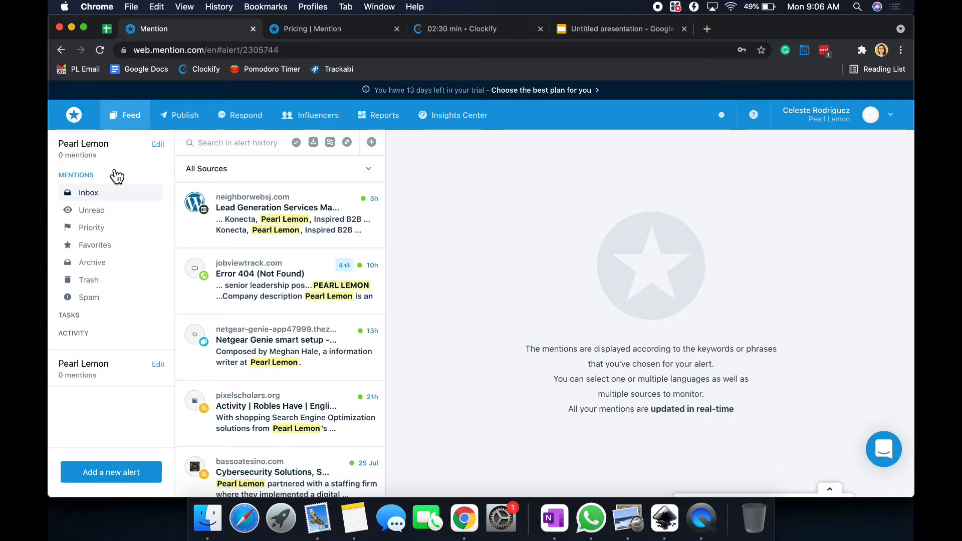
mouse_move(117, 195)
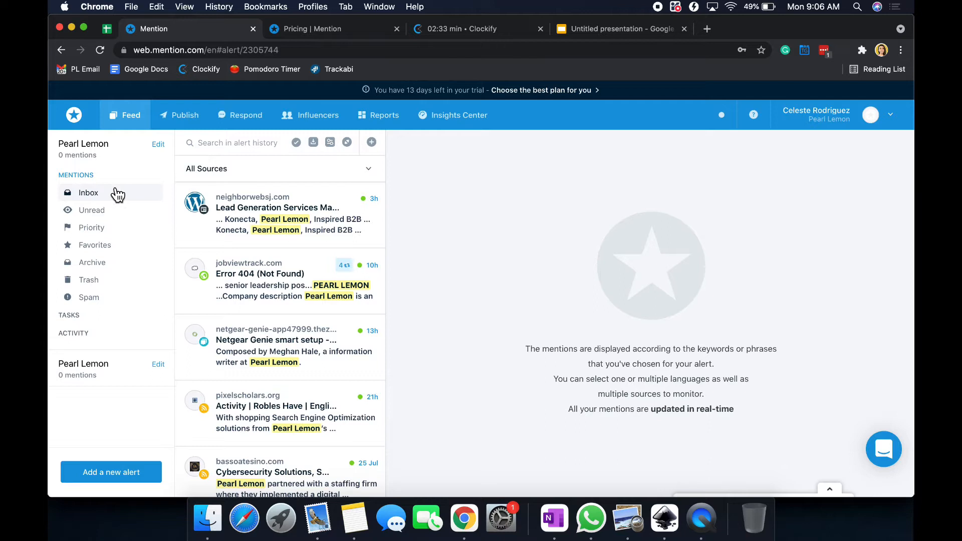
mouse_move(112, 204)
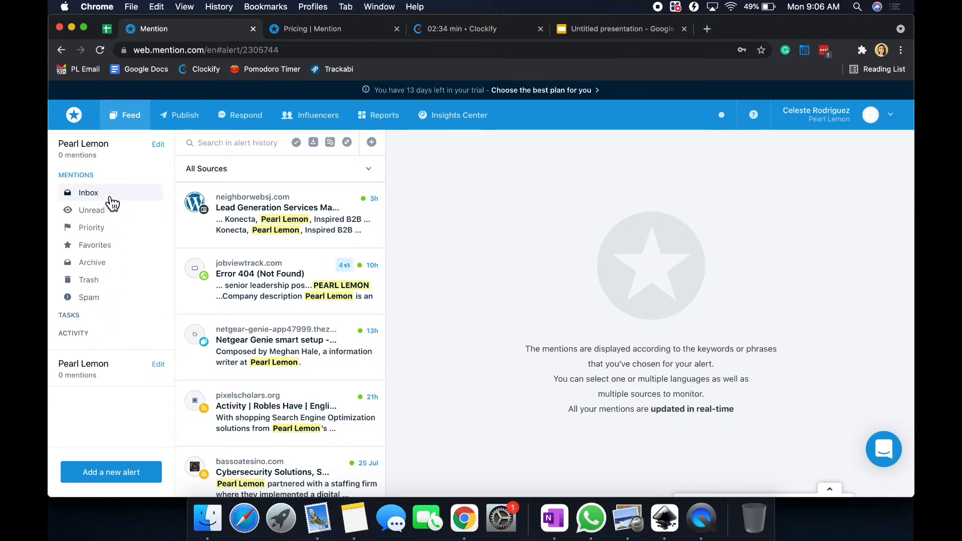
mouse_move(142, 185)
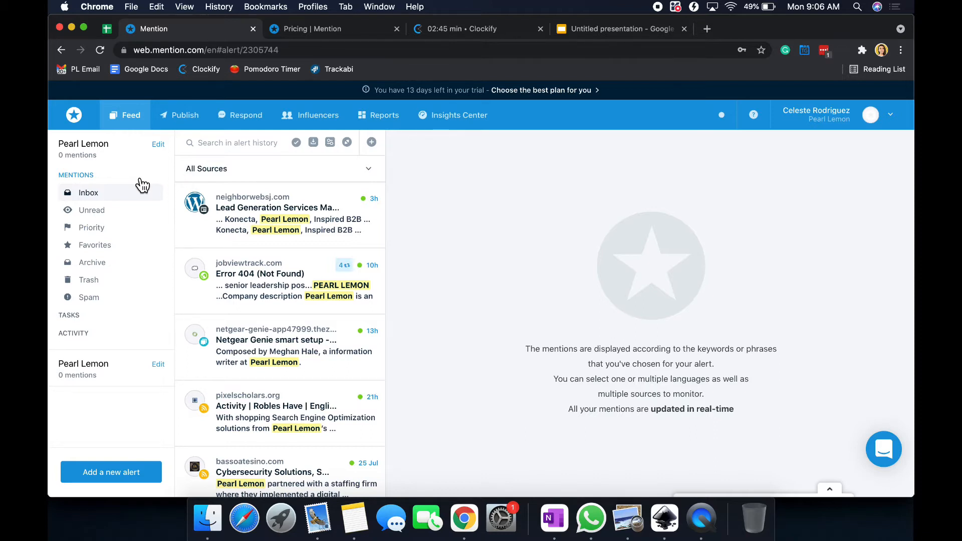
mouse_move(91, 155)
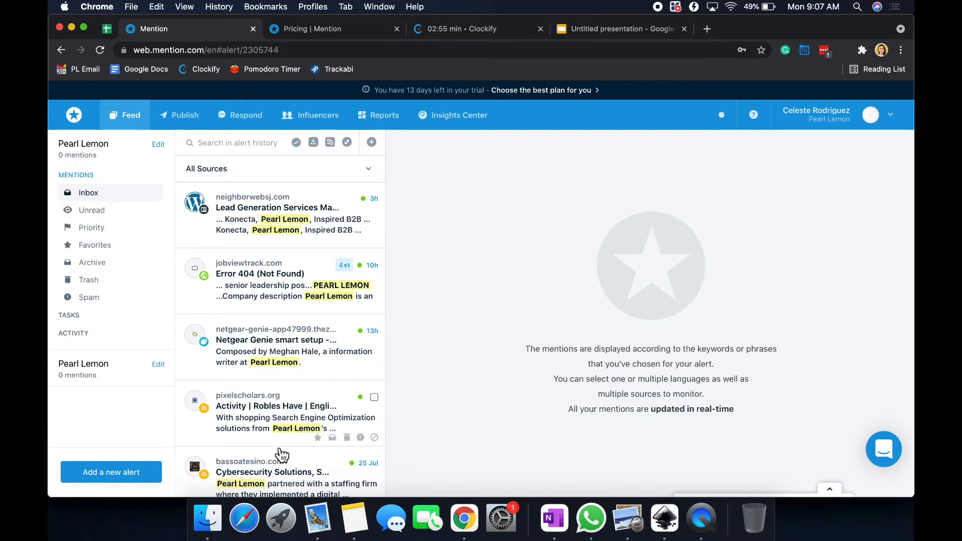
mouse_move(142, 218)
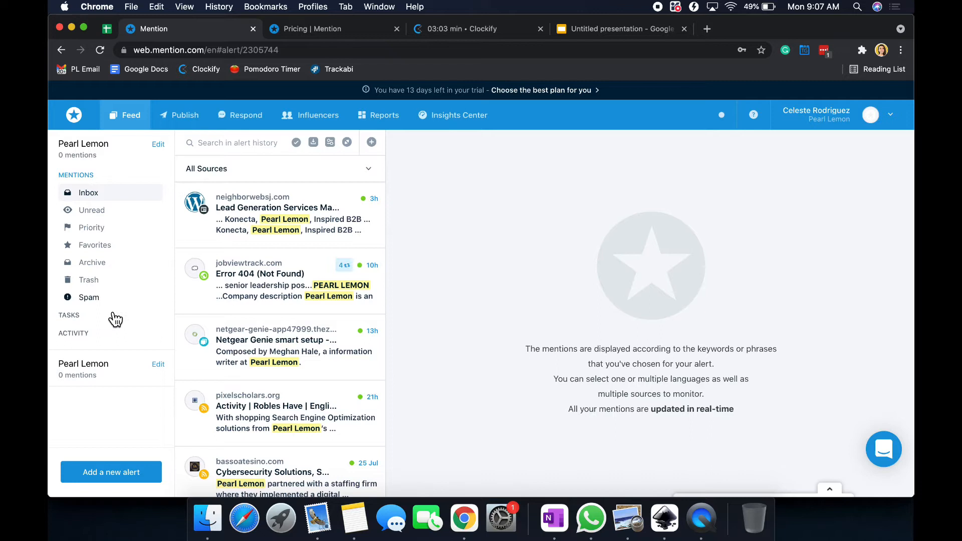
mouse_move(116, 187)
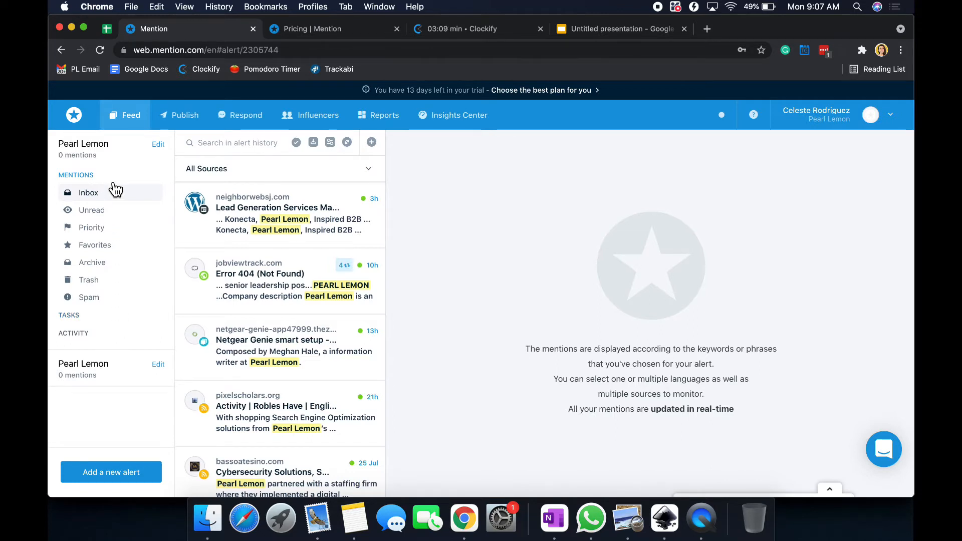
scroll("down", 3)
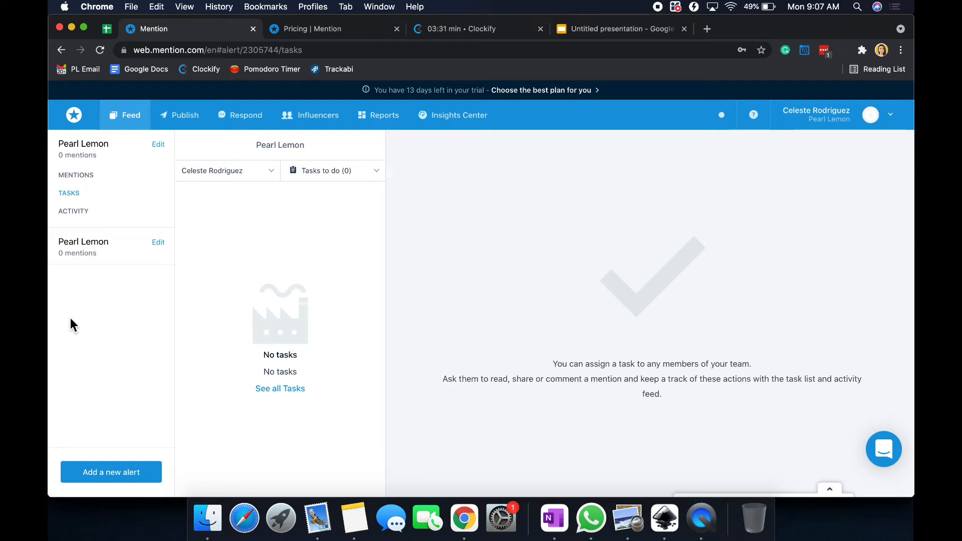
mouse_move(73, 211)
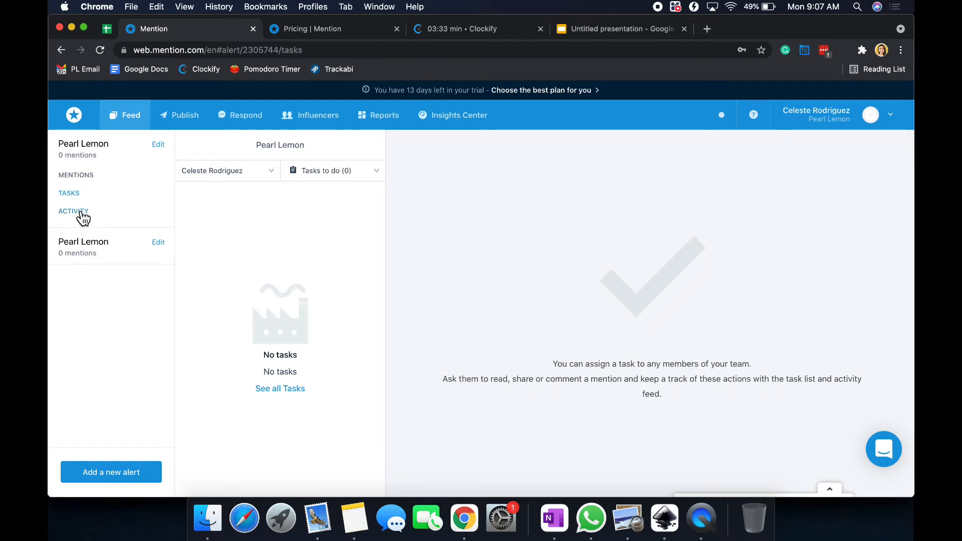
mouse_move(77, 175)
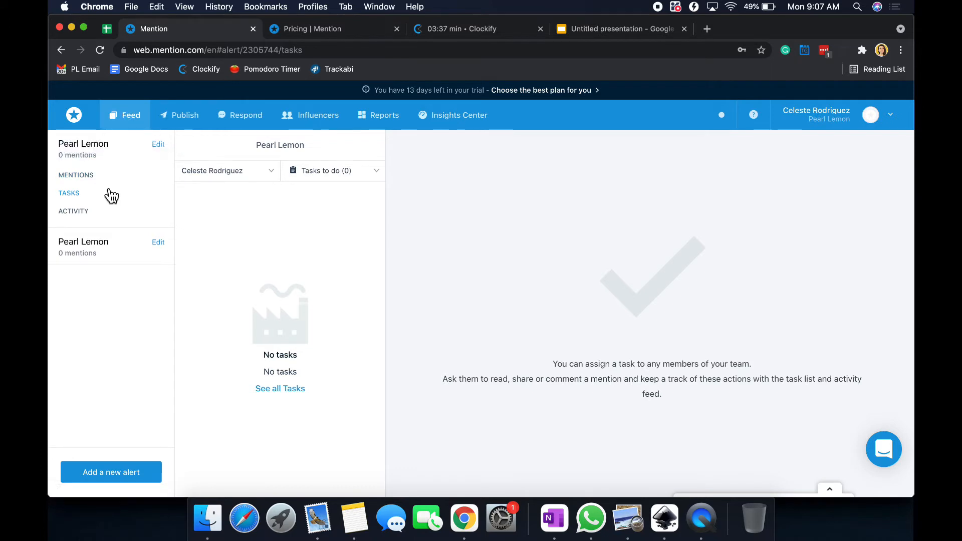
mouse_move(115, 209)
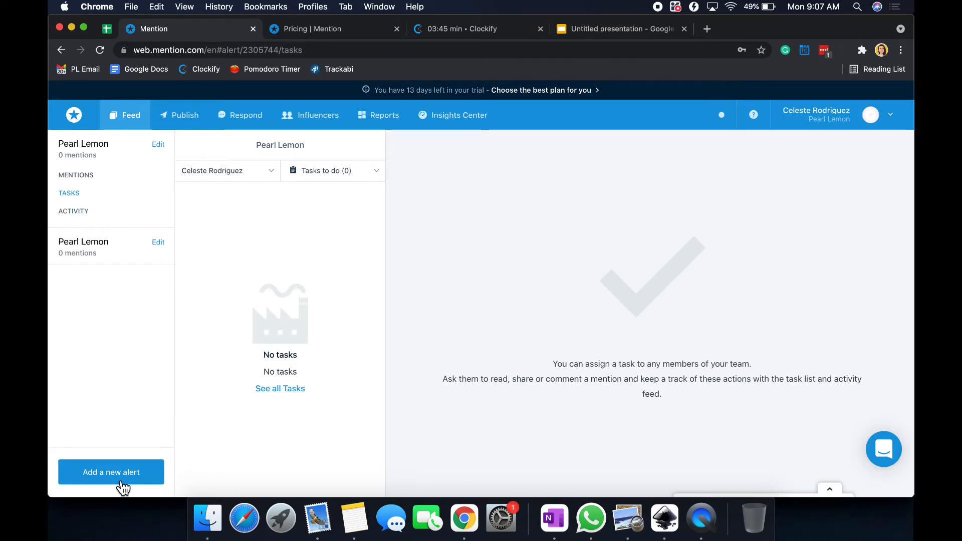
Step: Review the Basic, Standard and Advanced alert types, leaving without creating an alert
left_click(112, 472)
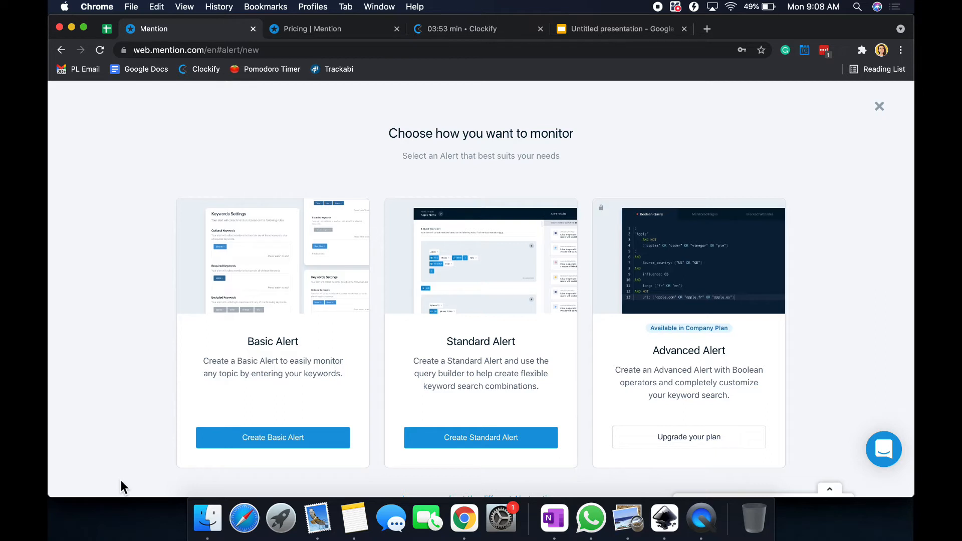
mouse_move(239, 242)
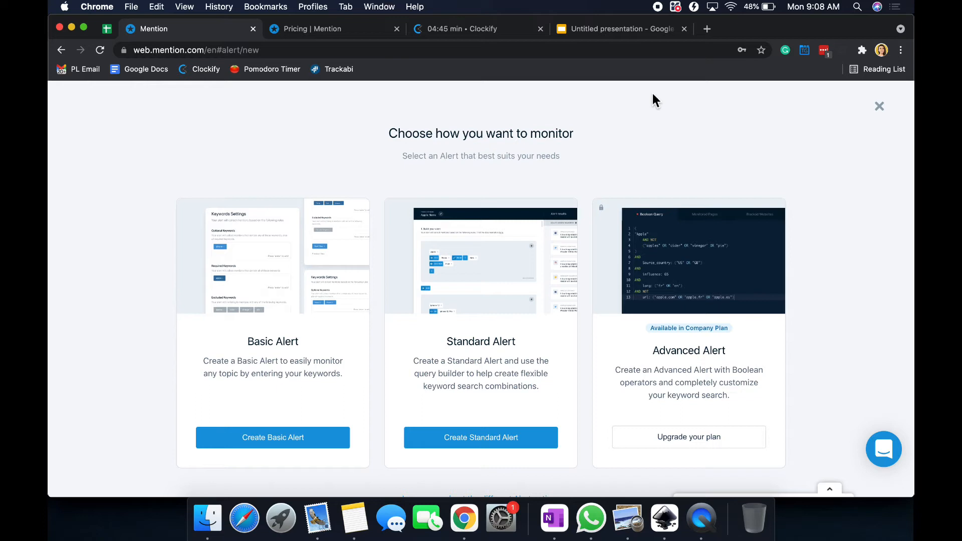
mouse_move(297, 415)
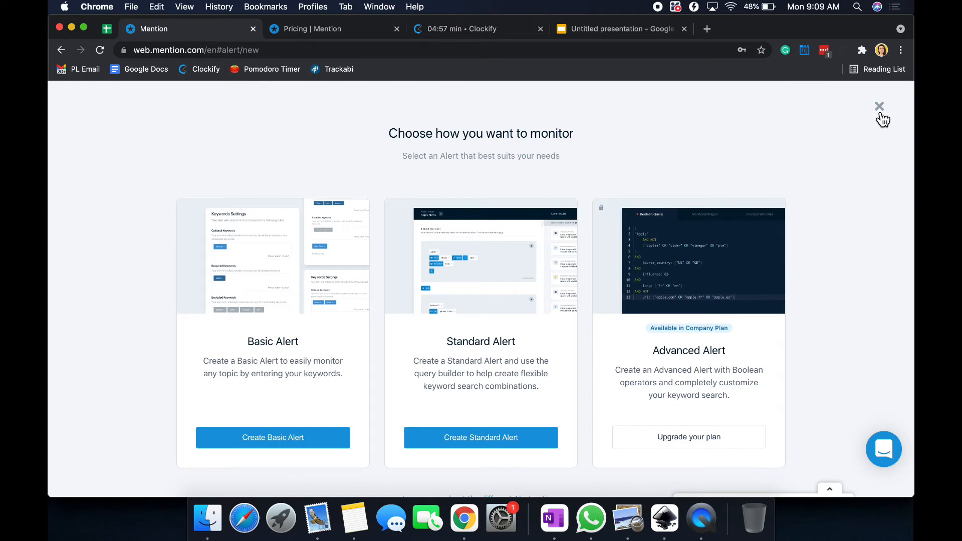
left_click(878, 107)
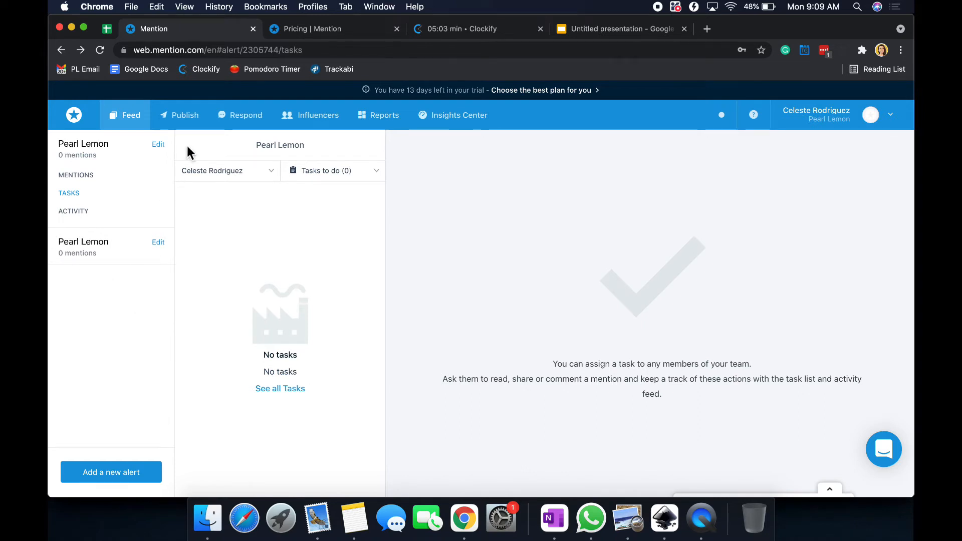
mouse_move(186, 115)
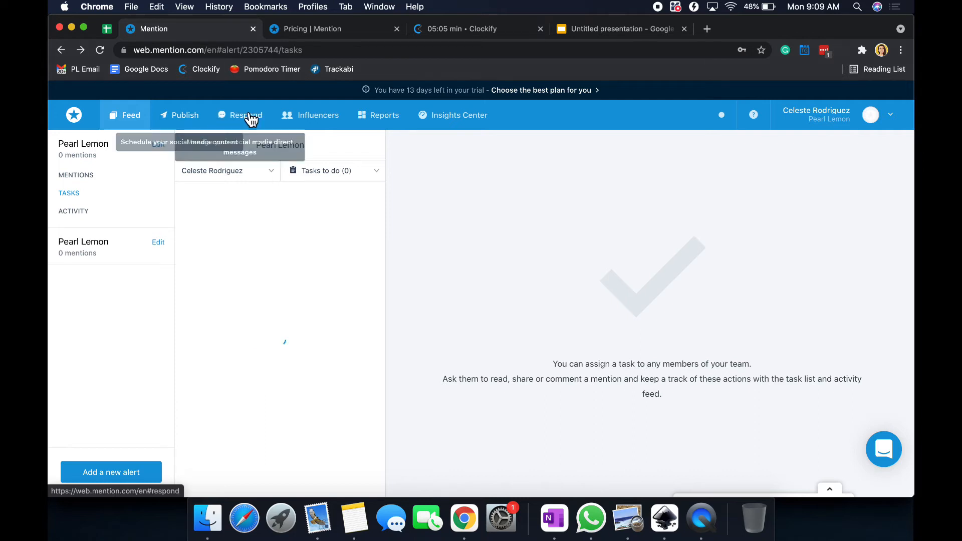
Step: Go to the Respond section for social media direct messages
left_click(244, 115)
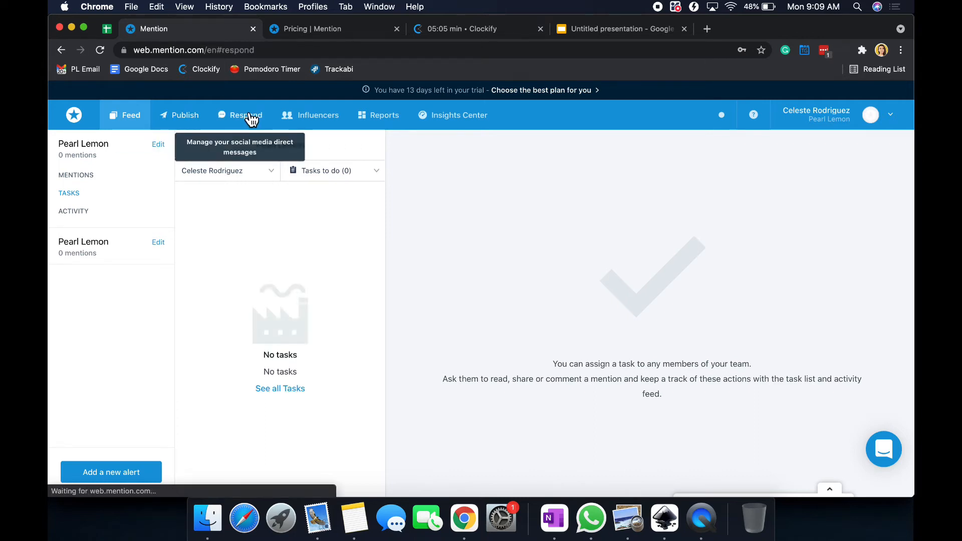
Step: Load the Respond page and scroll through its direct-message inbox features
left_click(240, 115)
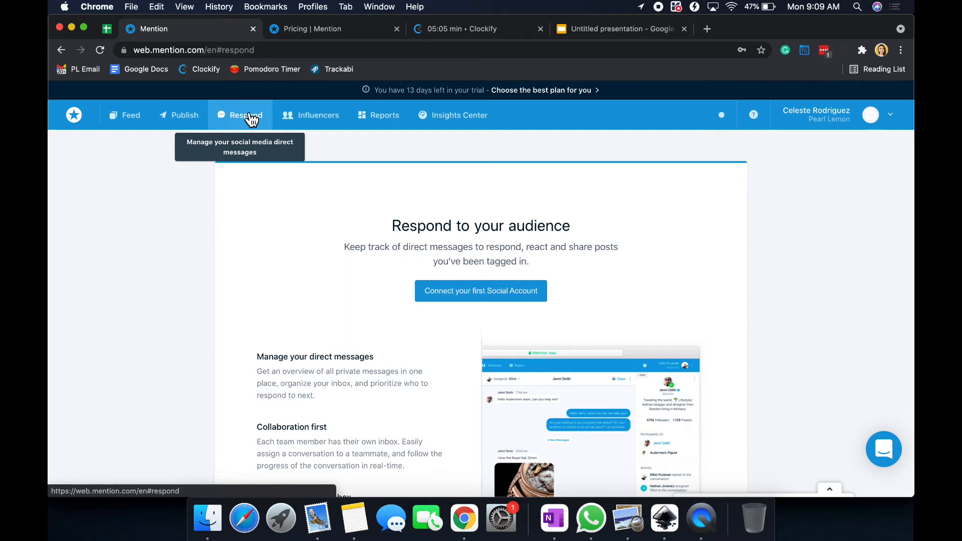
mouse_move(462, 290)
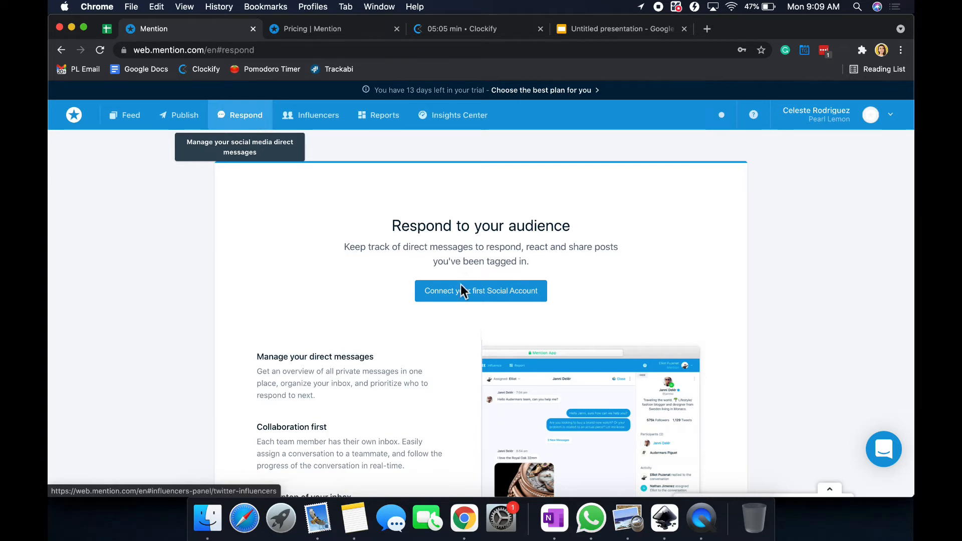
scroll("down", 3)
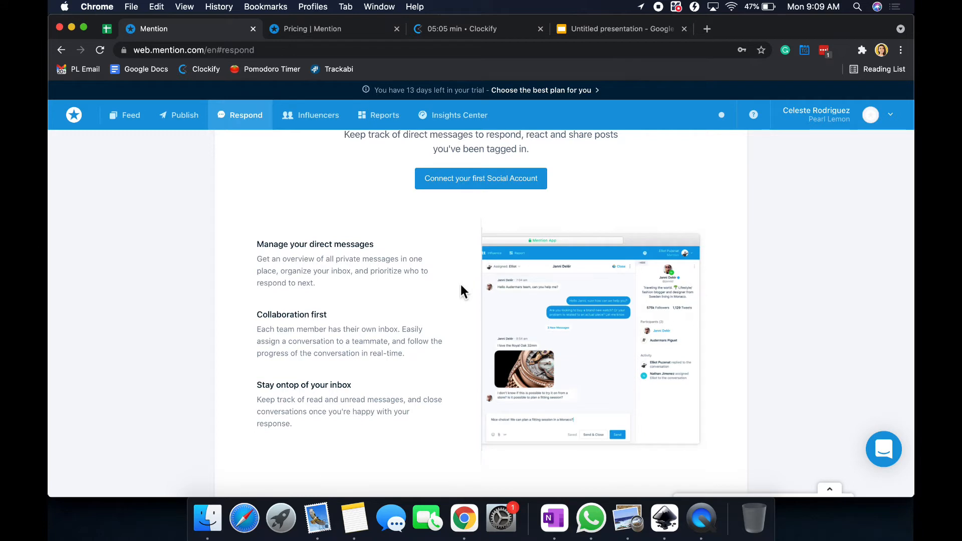
mouse_move(514, 368)
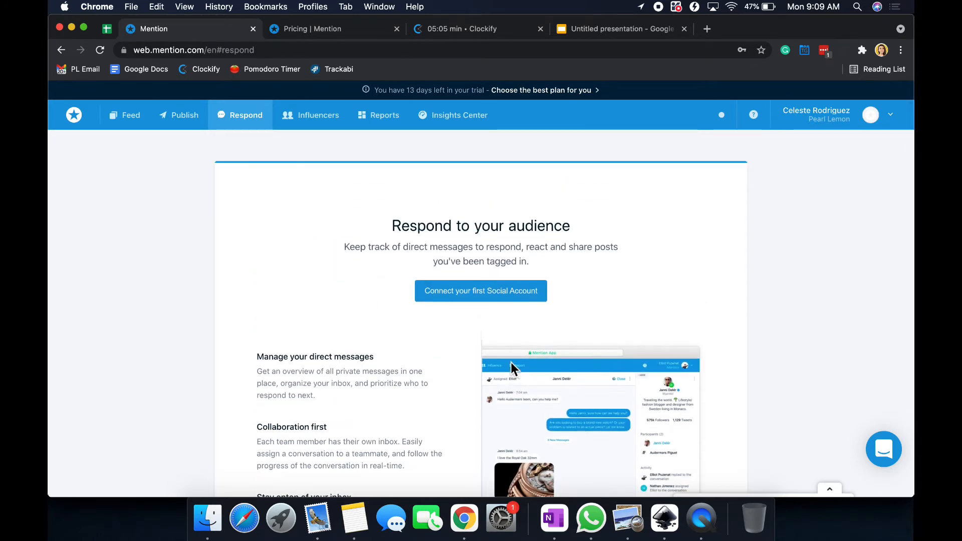
mouse_move(245, 153)
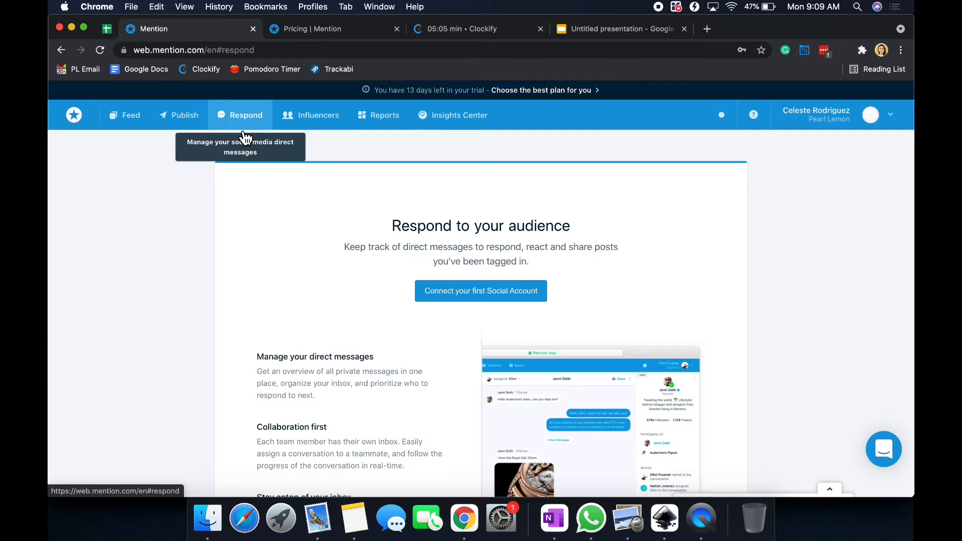
mouse_move(319, 115)
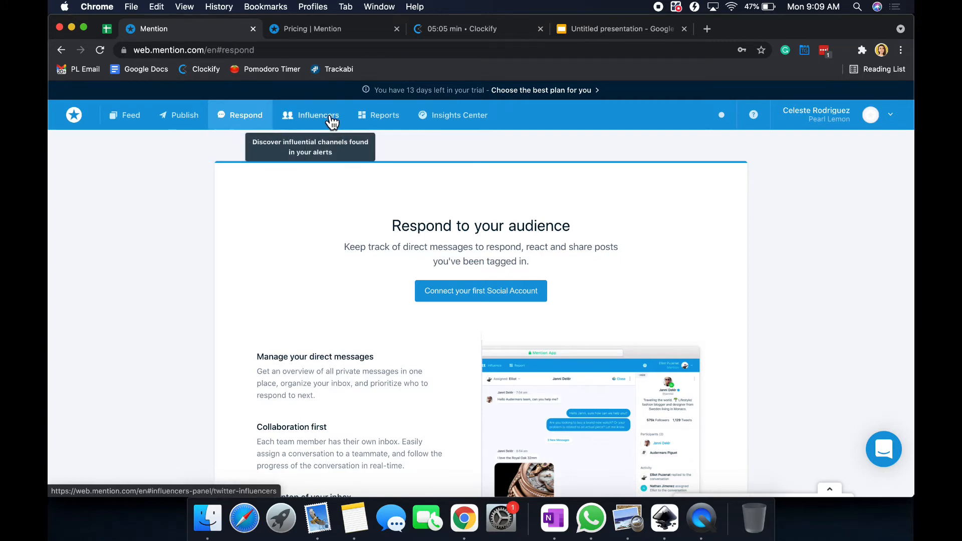
Step: View the Twitter influencer table, then go to Reports listing Test 1
left_click(317, 115)
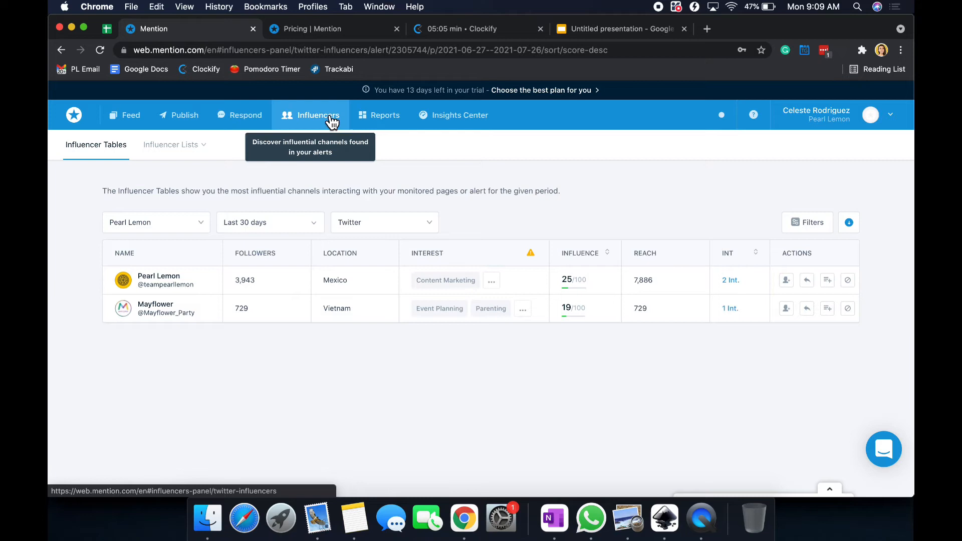
mouse_move(272, 126)
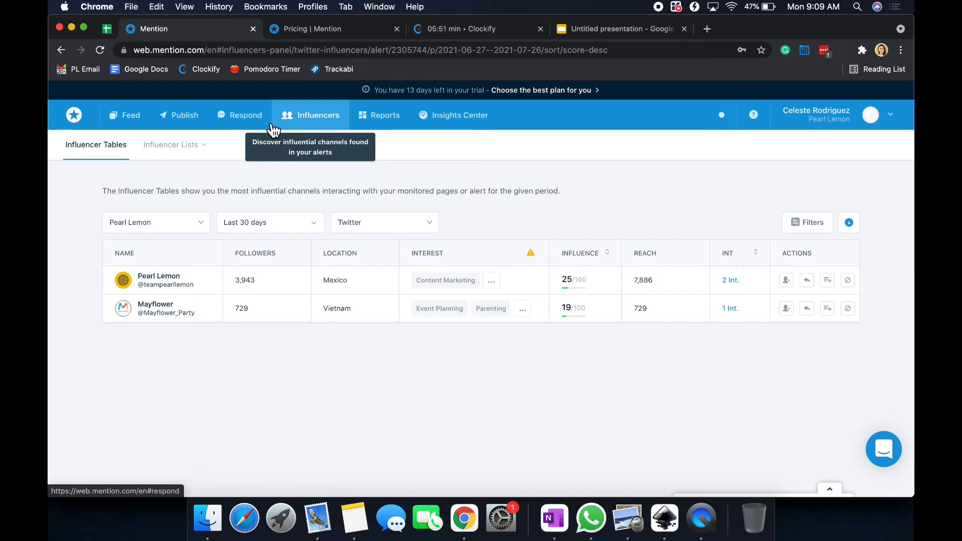
mouse_move(385, 115)
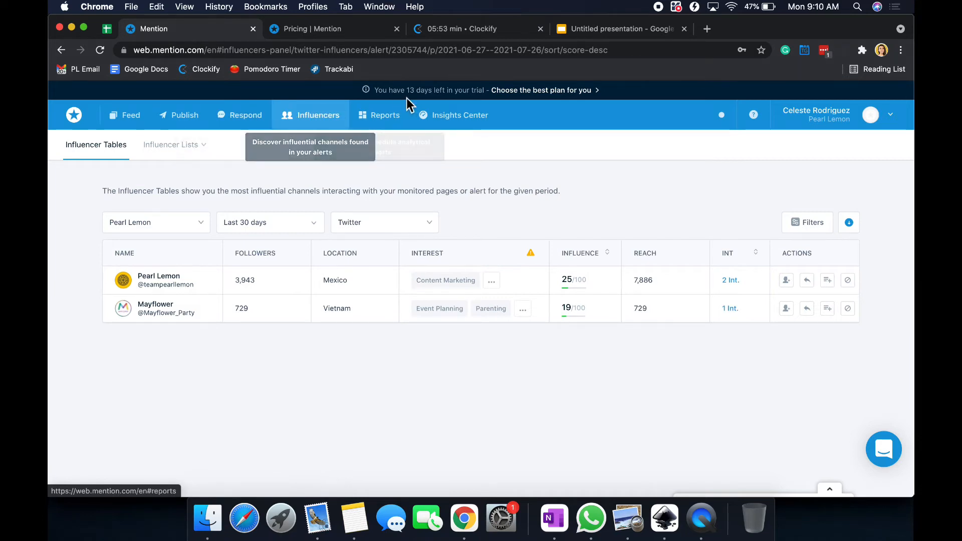
left_click(385, 114)
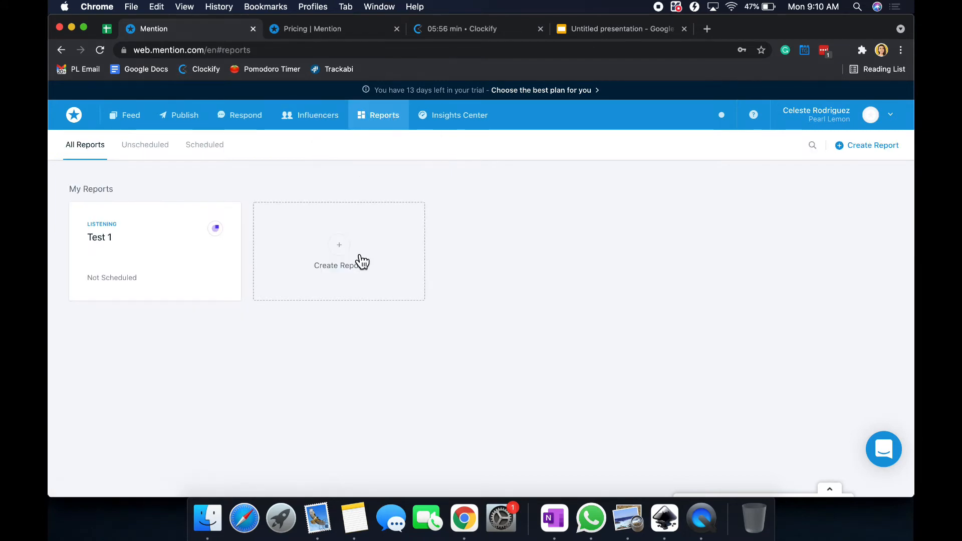
Step: Start a new report and scroll through listening, comparative, mentions-list and social account types
left_click(339, 252)
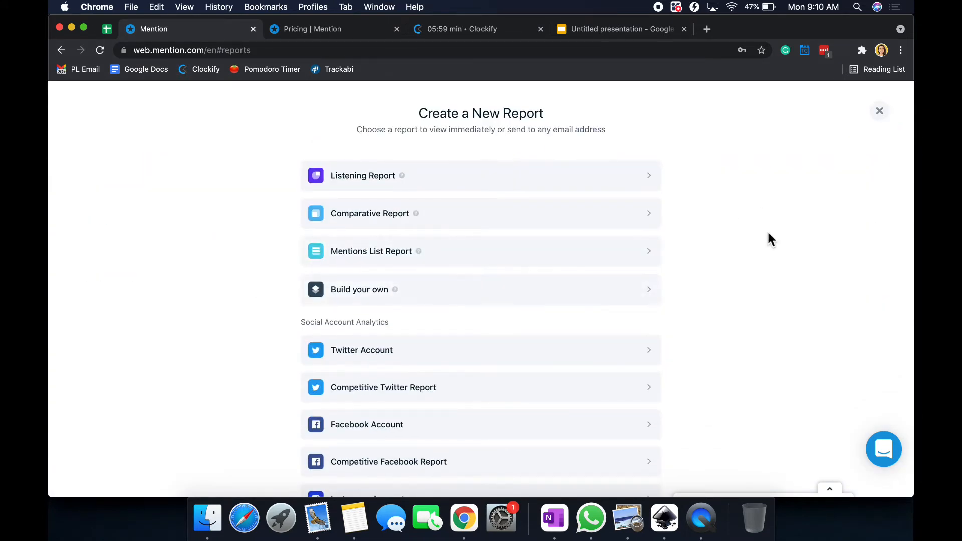
scroll("down", 3)
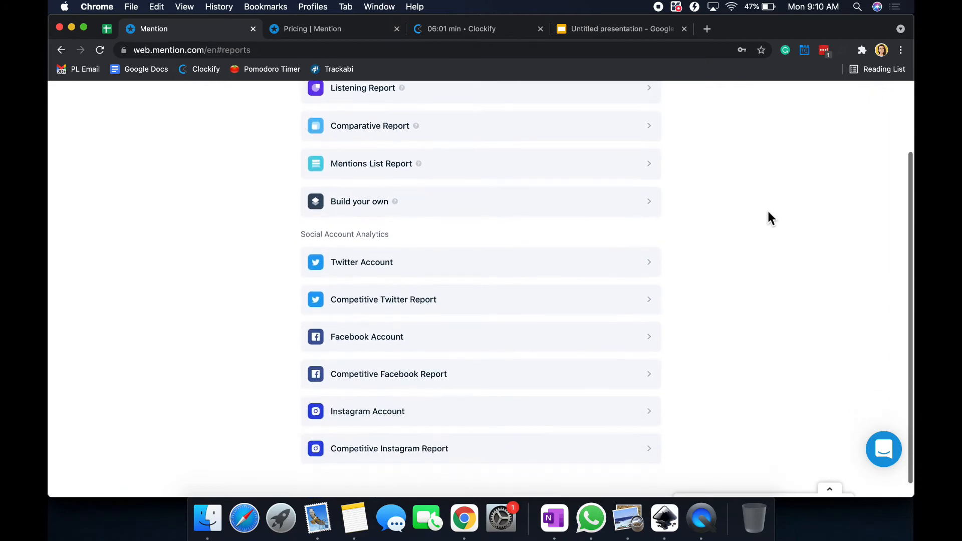
scroll("down", 3)
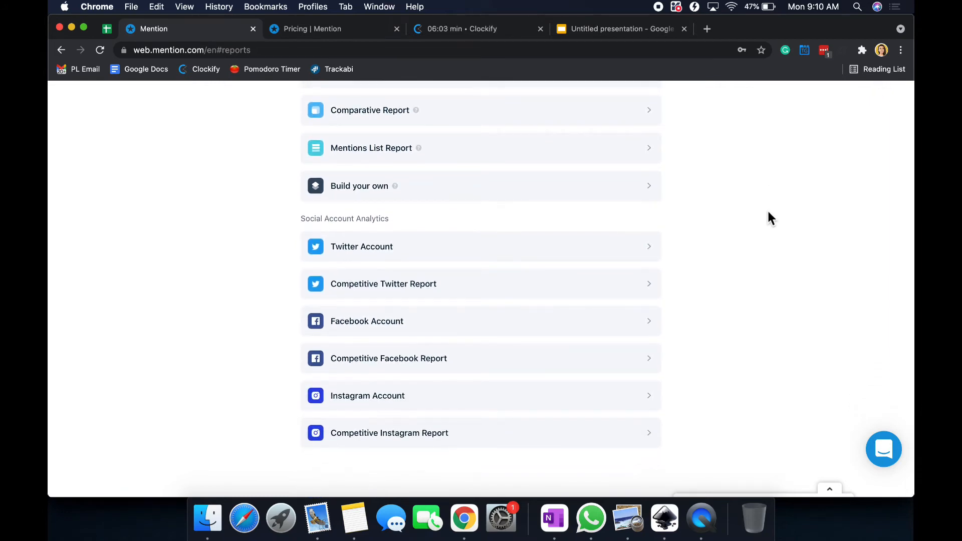
scroll("down", 3)
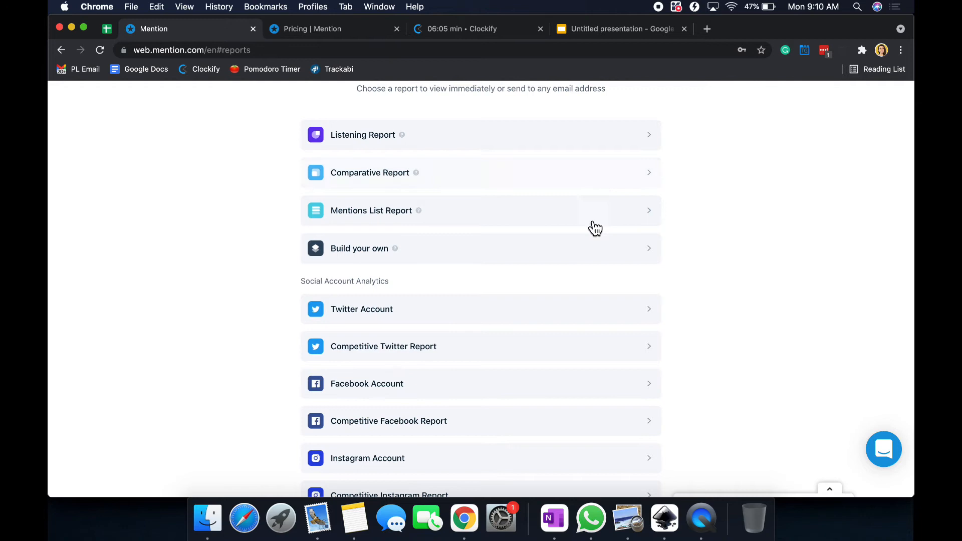
mouse_move(514, 300)
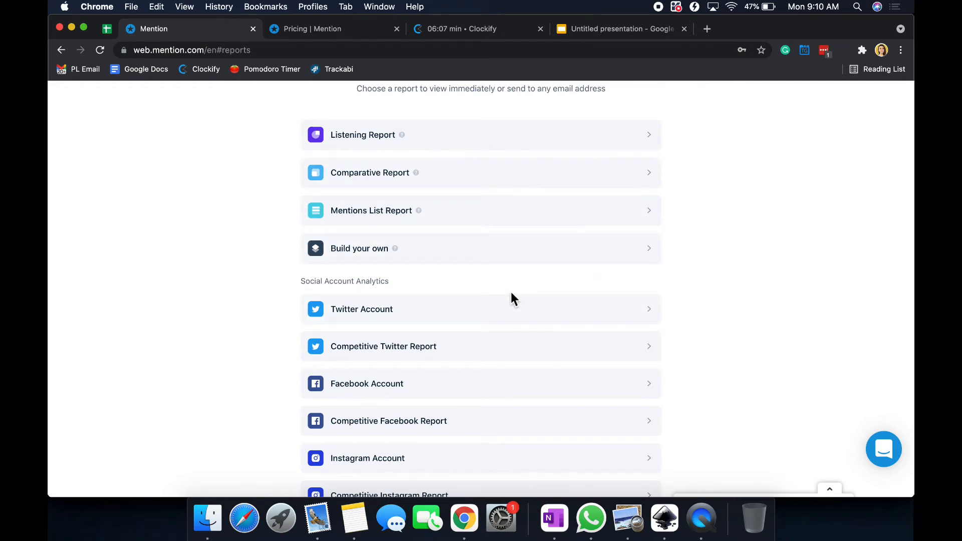
scroll("down", 3)
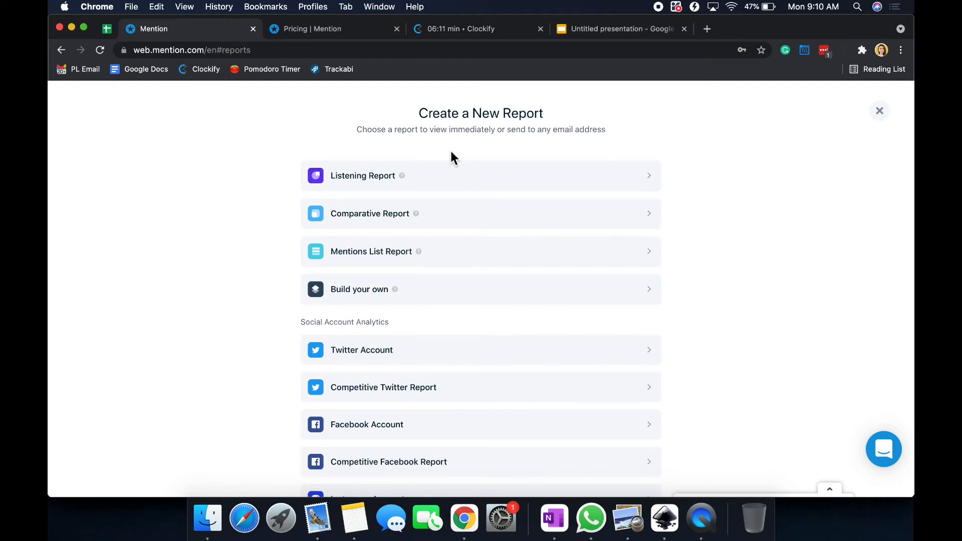
mouse_move(438, 241)
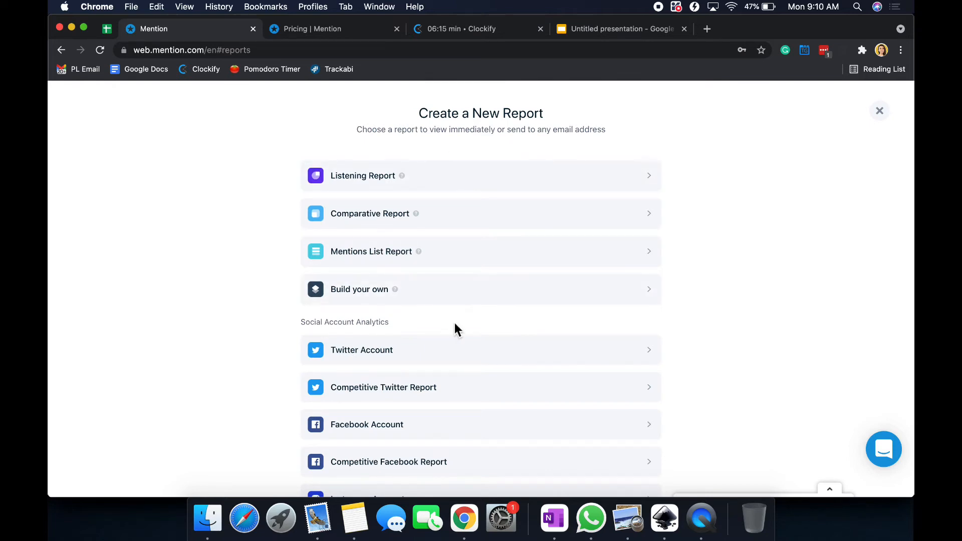
mouse_move(538, 178)
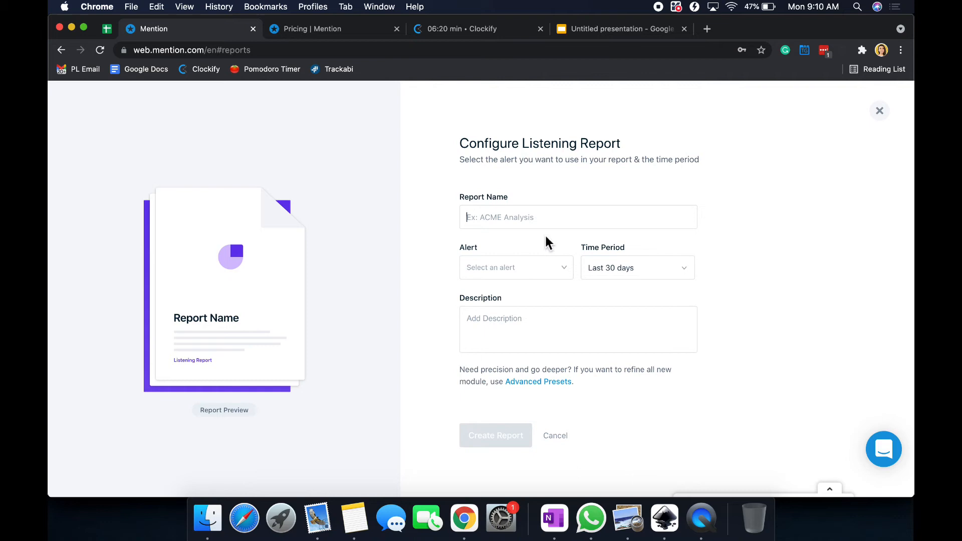
Step: Generate the Test 2 listening report on the Pearl Lemon alert for 30 days
type("Pe")
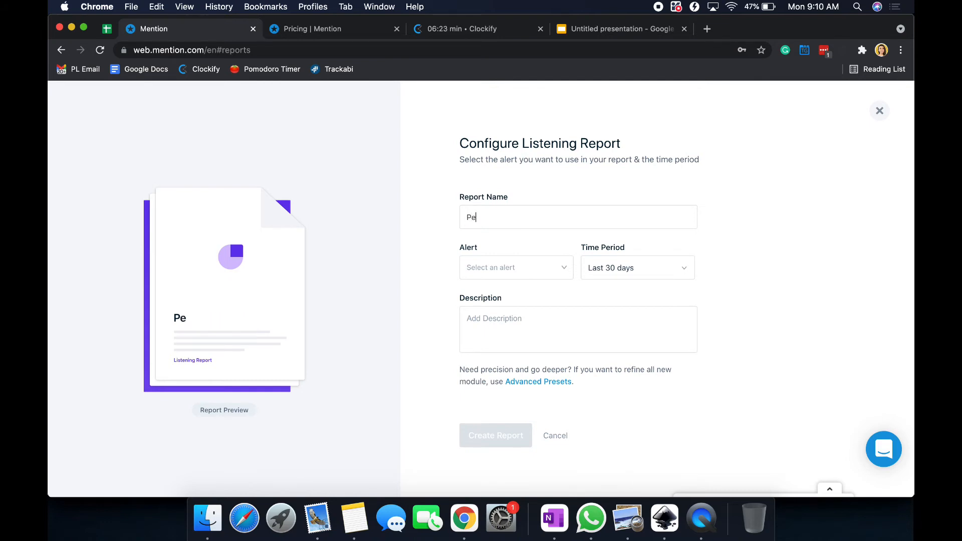
left_click(516, 267)
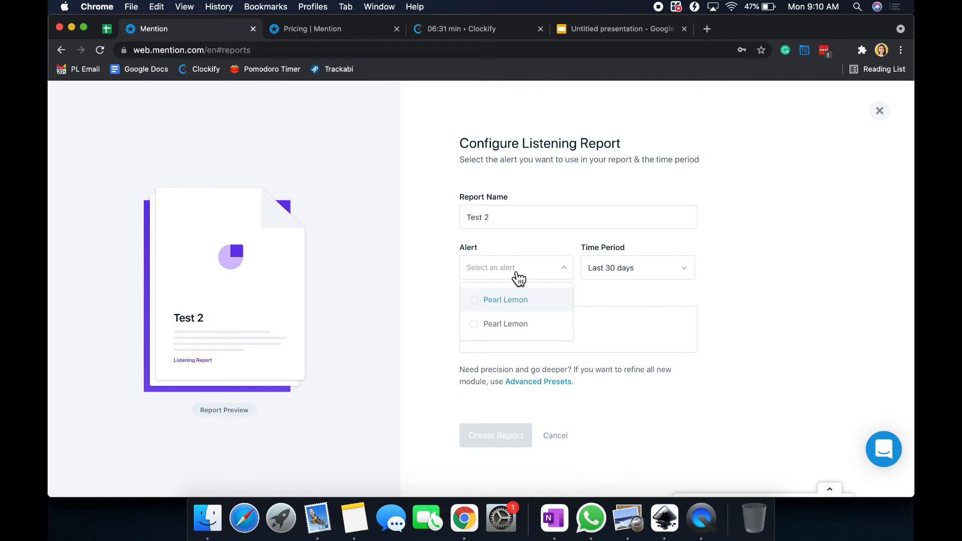
mouse_move(514, 300)
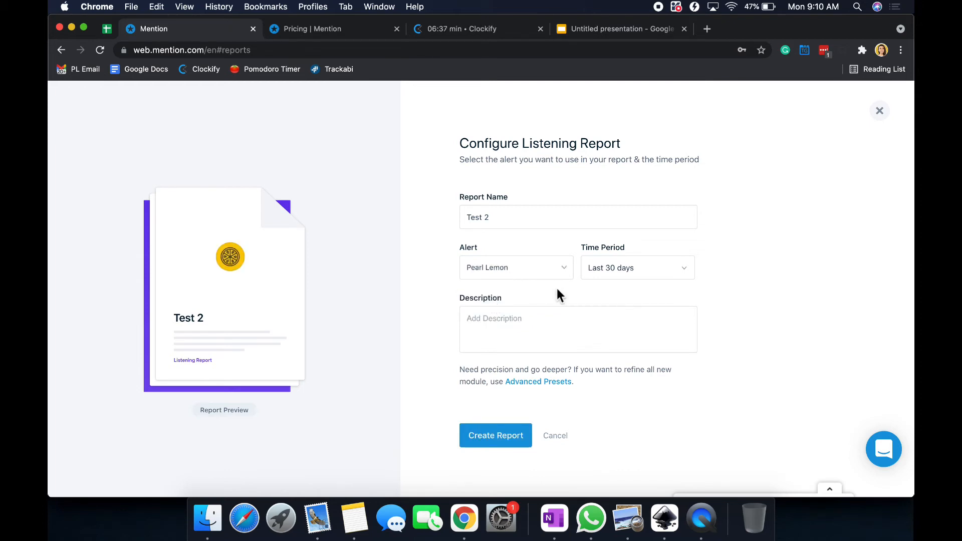
left_click(636, 268)
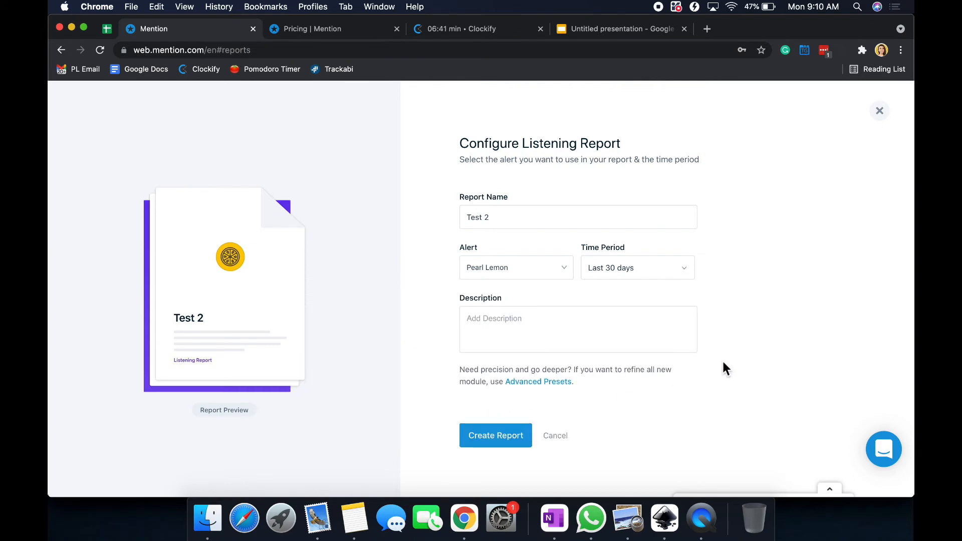
left_click(495, 434)
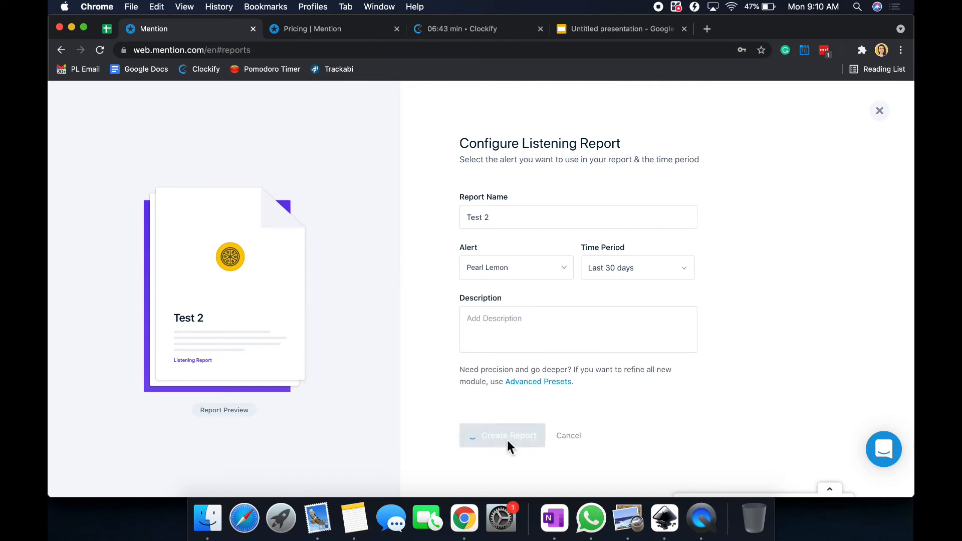
left_click(502, 434)
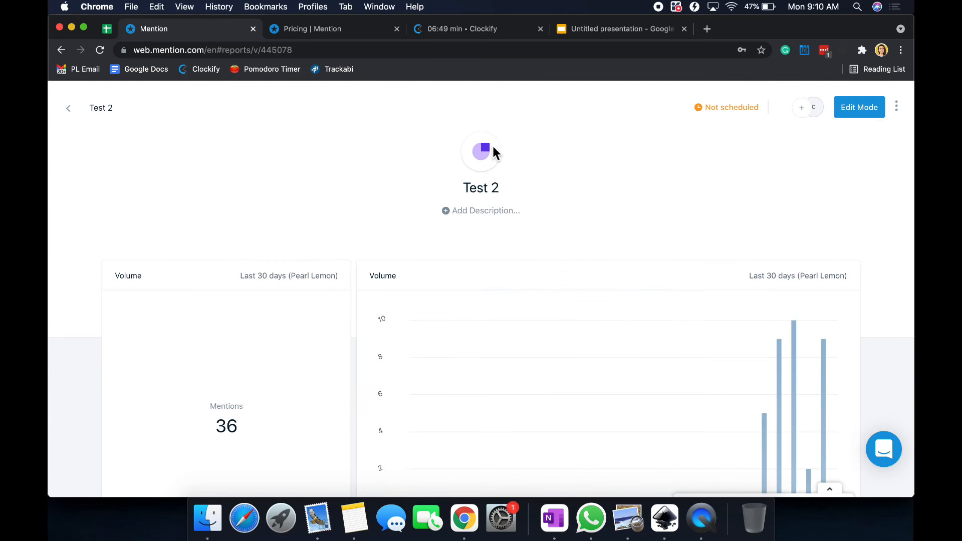
scroll("down", 3)
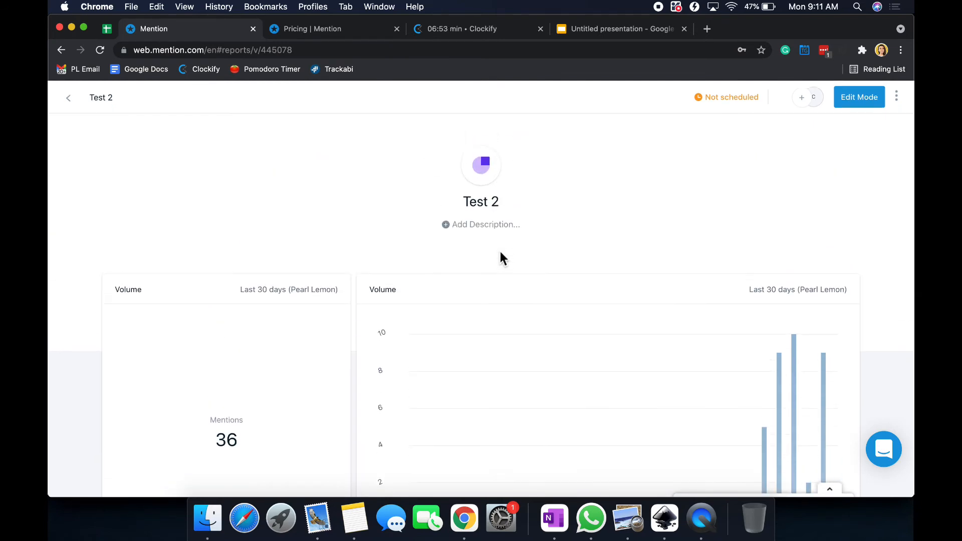
scroll("down", 3)
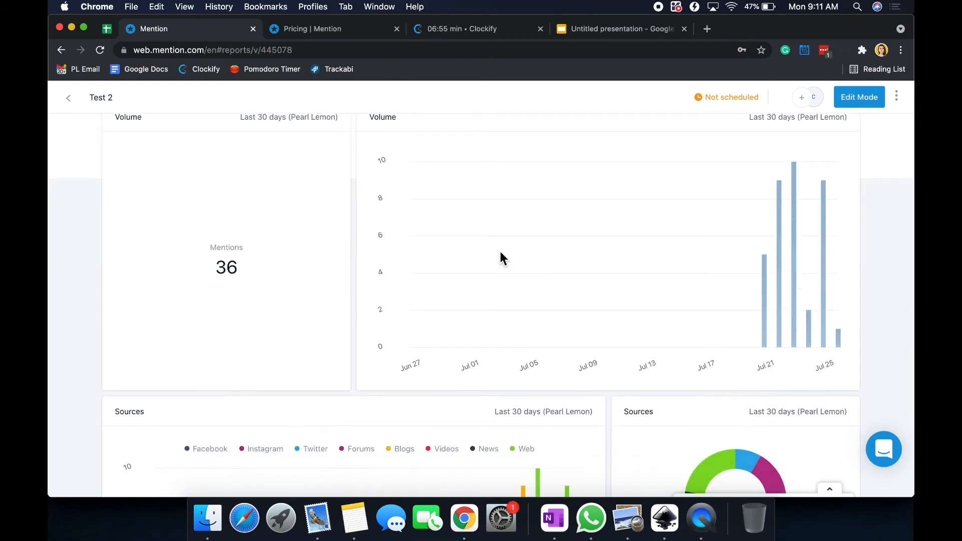
scroll("down", 3)
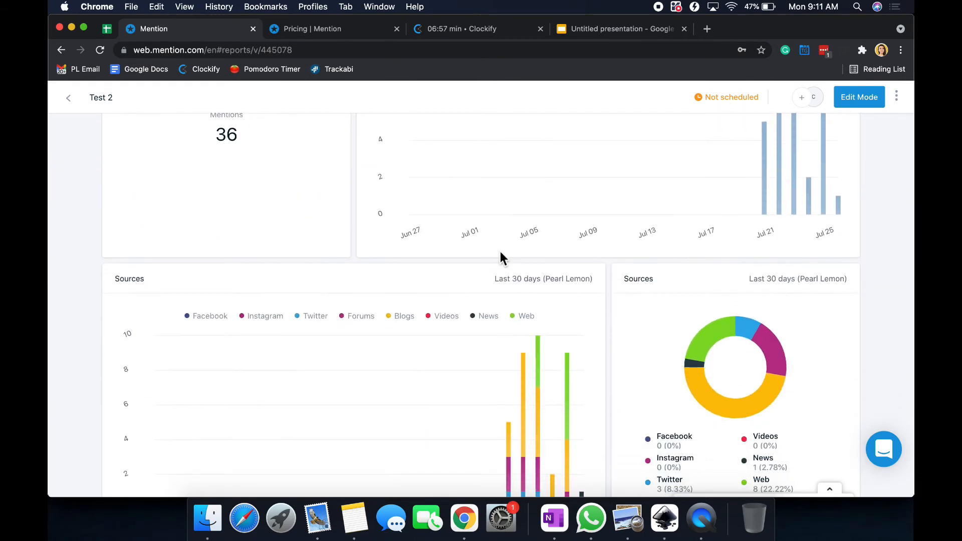
scroll("down", 3)
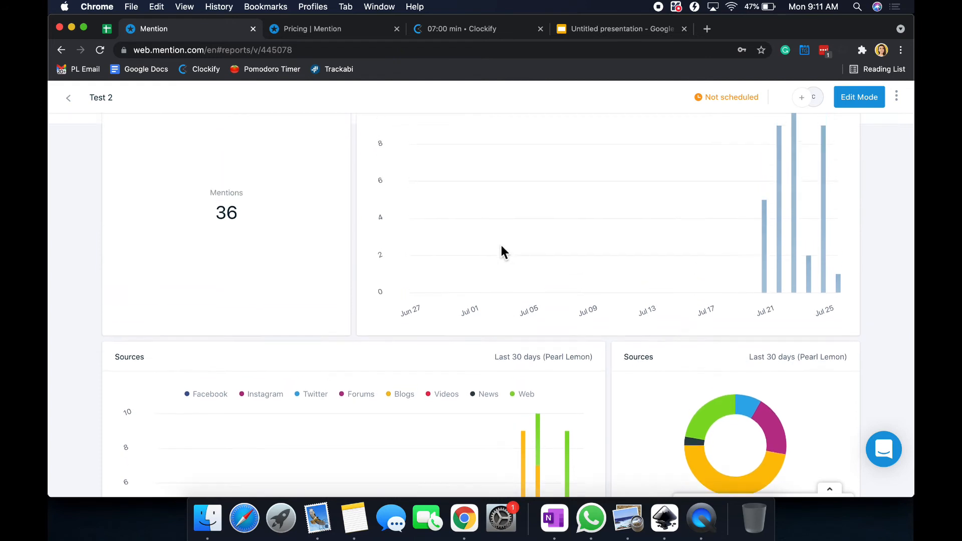
scroll("down", 3)
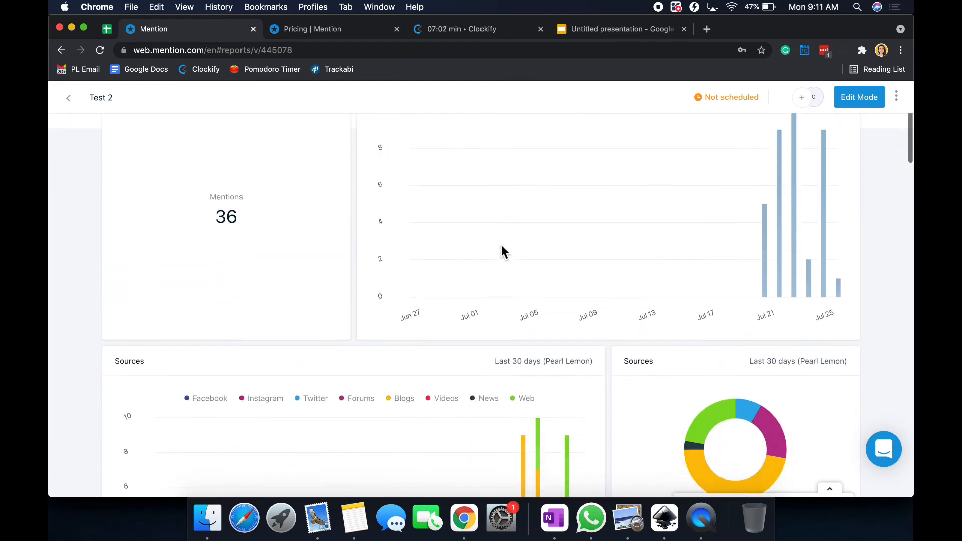
scroll("down", 3)
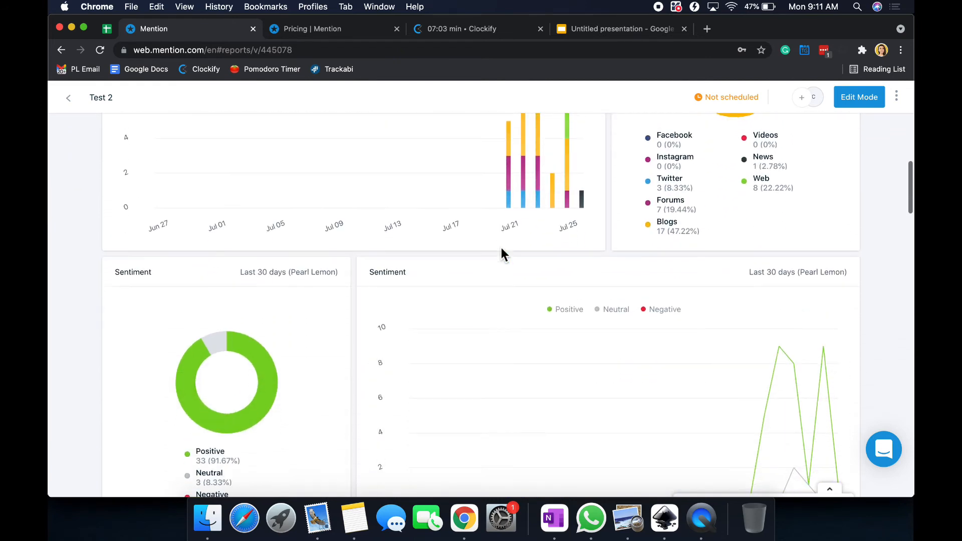
scroll("down", 3)
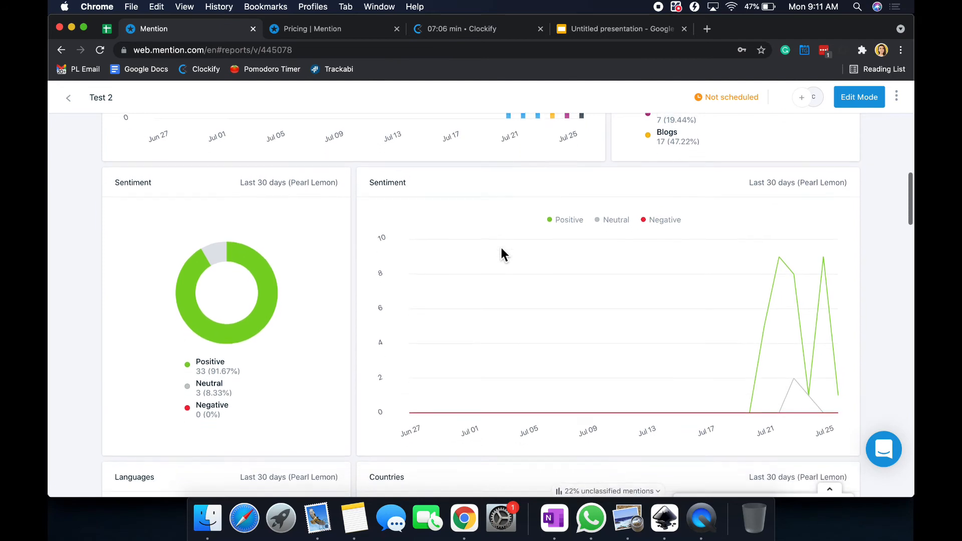
scroll("down", 3)
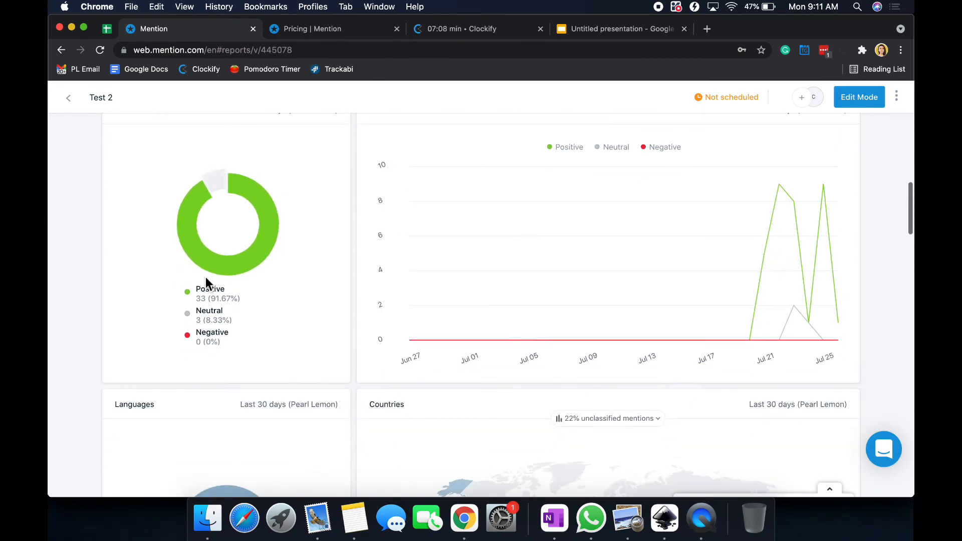
scroll("down", 3)
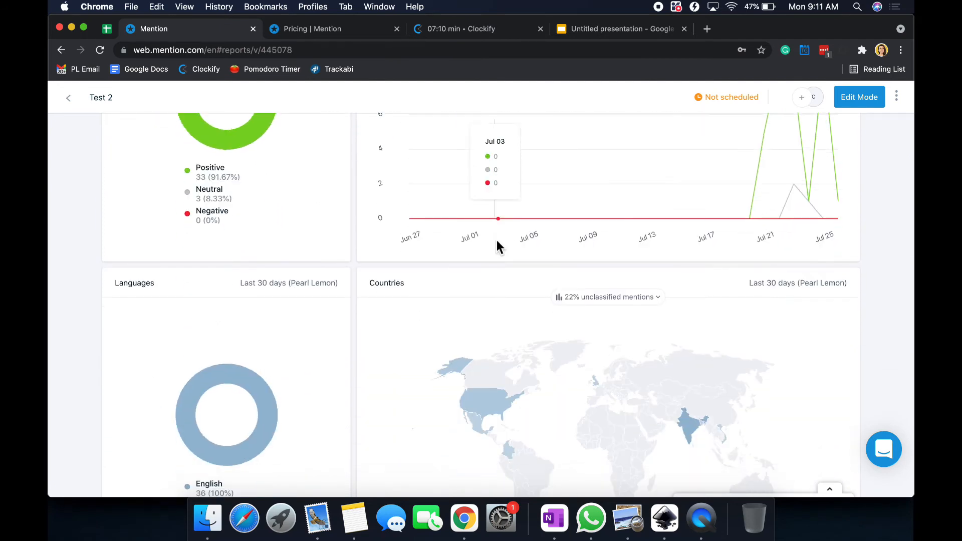
scroll("down", 3)
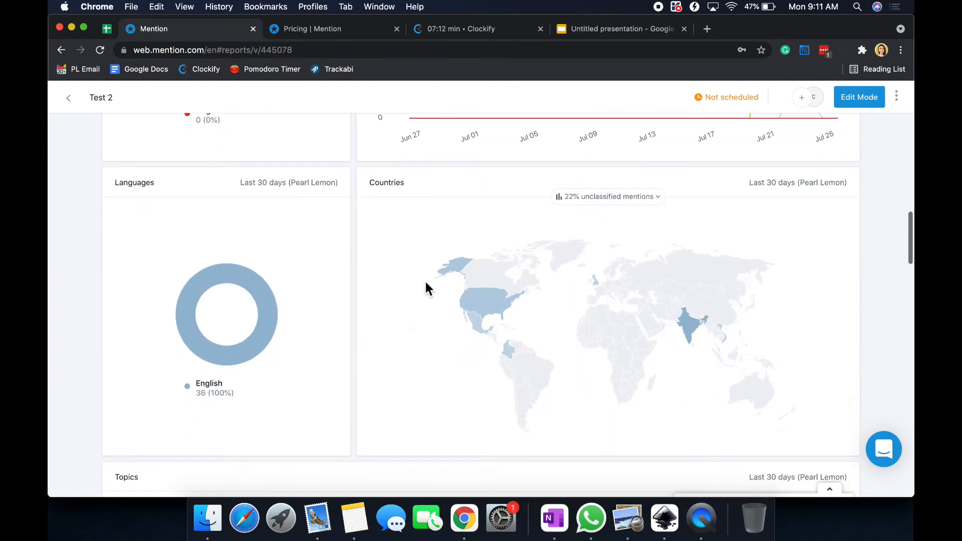
scroll("down", 3)
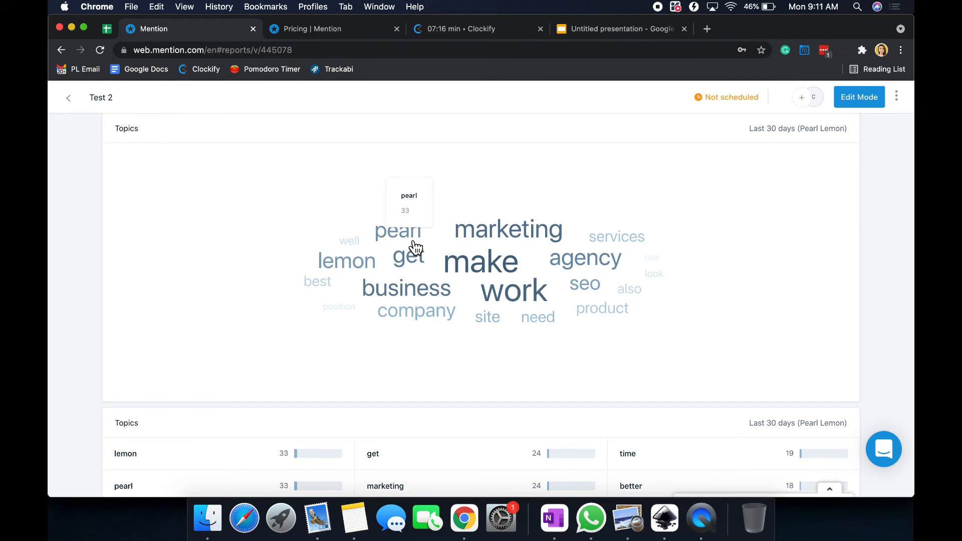
scroll("down", 3)
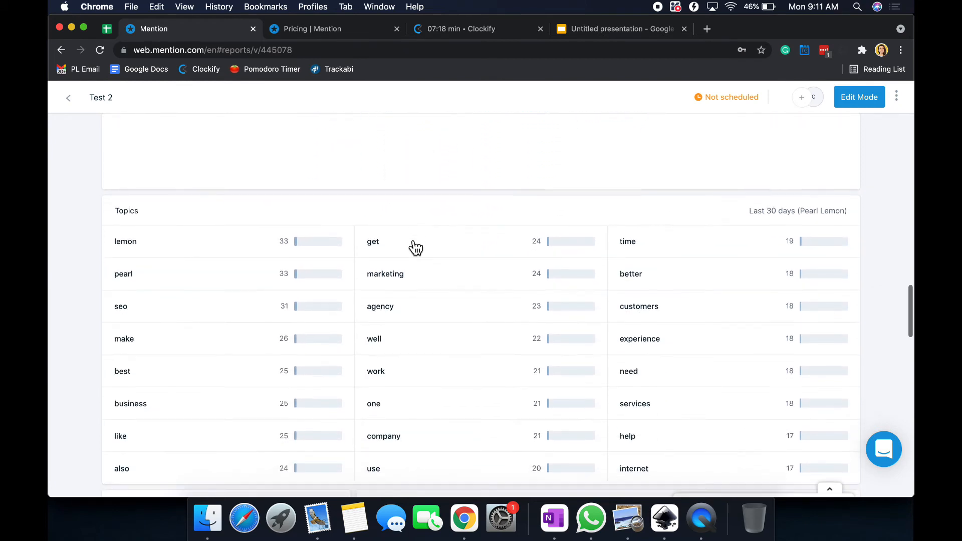
scroll("down", 3)
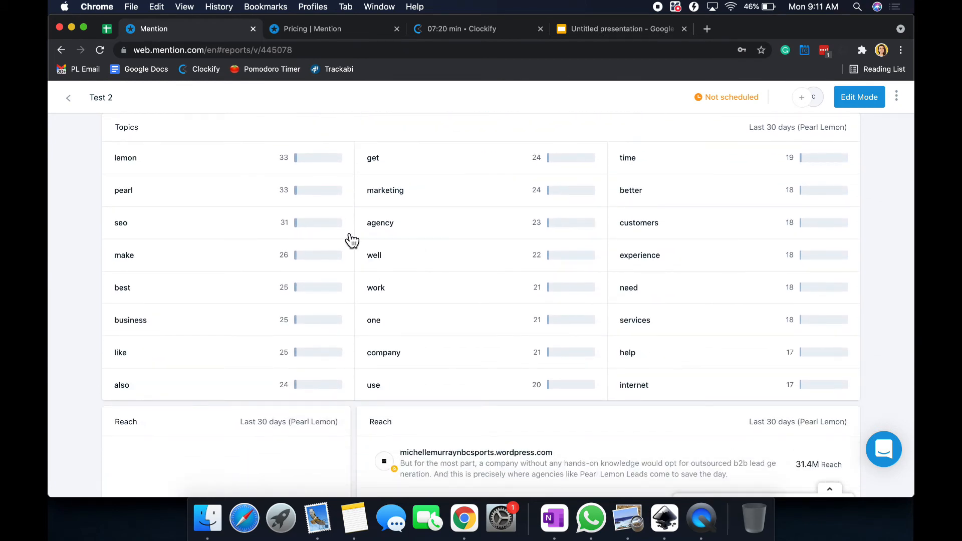
scroll("down", 3)
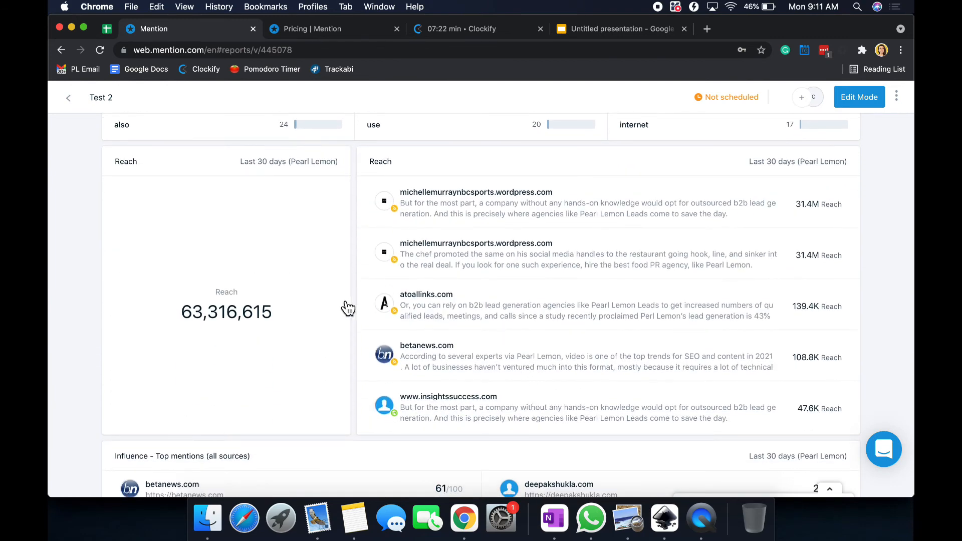
scroll("down", 3)
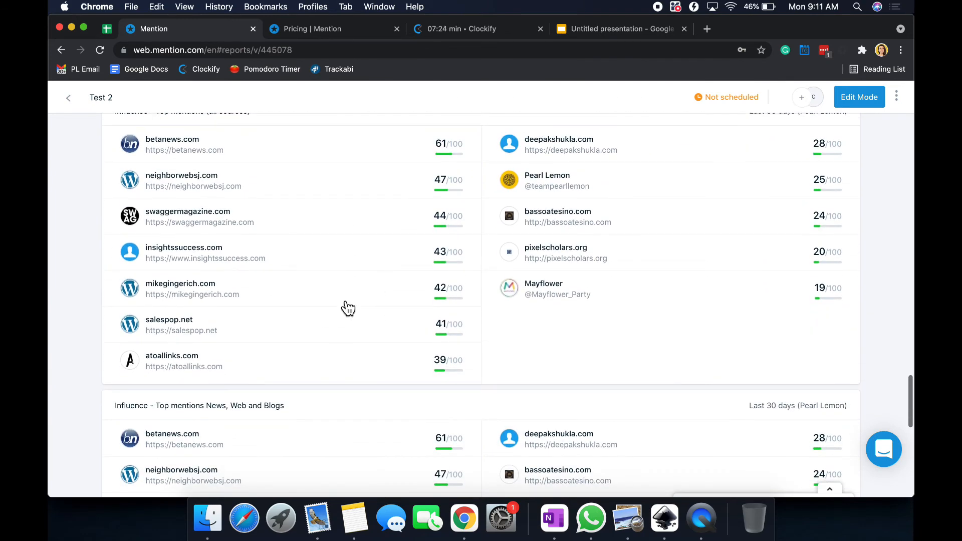
scroll("up", 3)
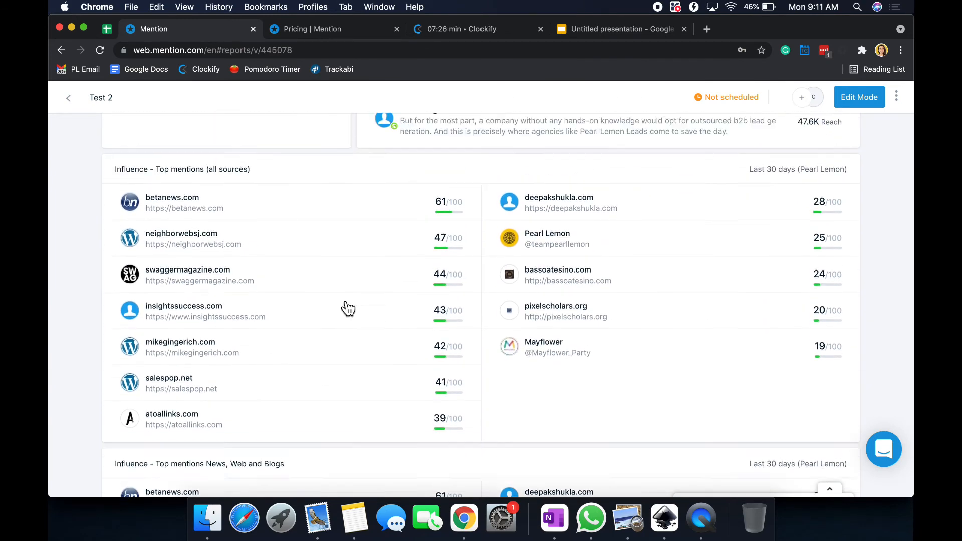
scroll("down", 3)
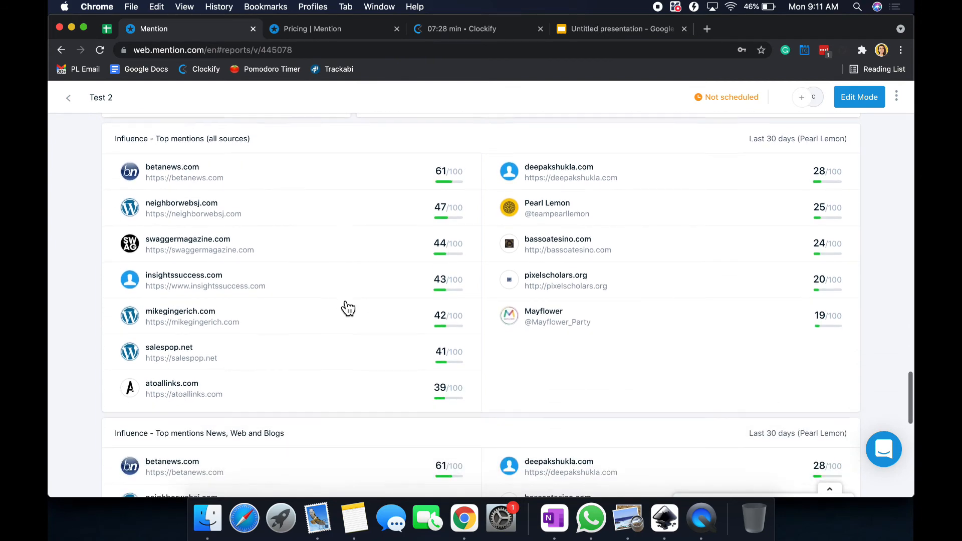
scroll("down", 3)
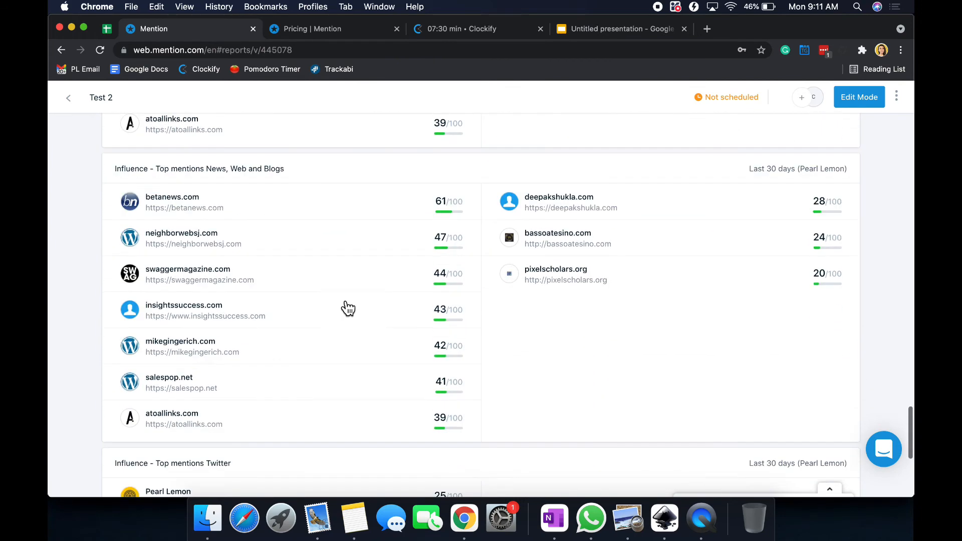
scroll("down", 3)
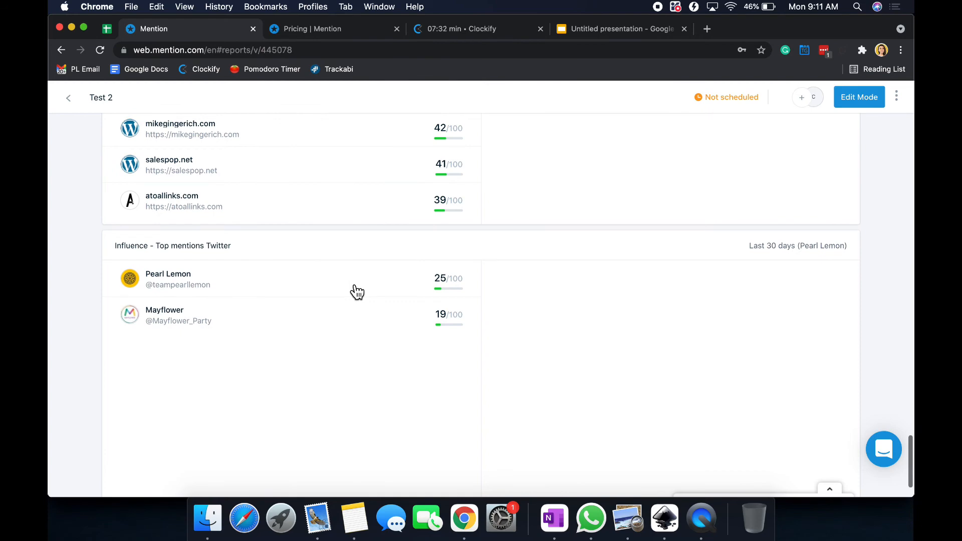
scroll("down", 3)
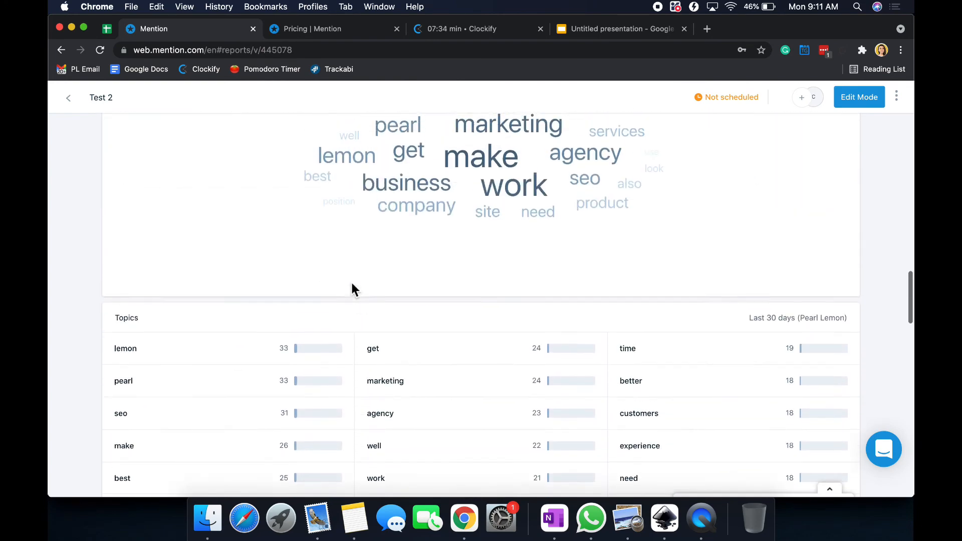
scroll("down", 3)
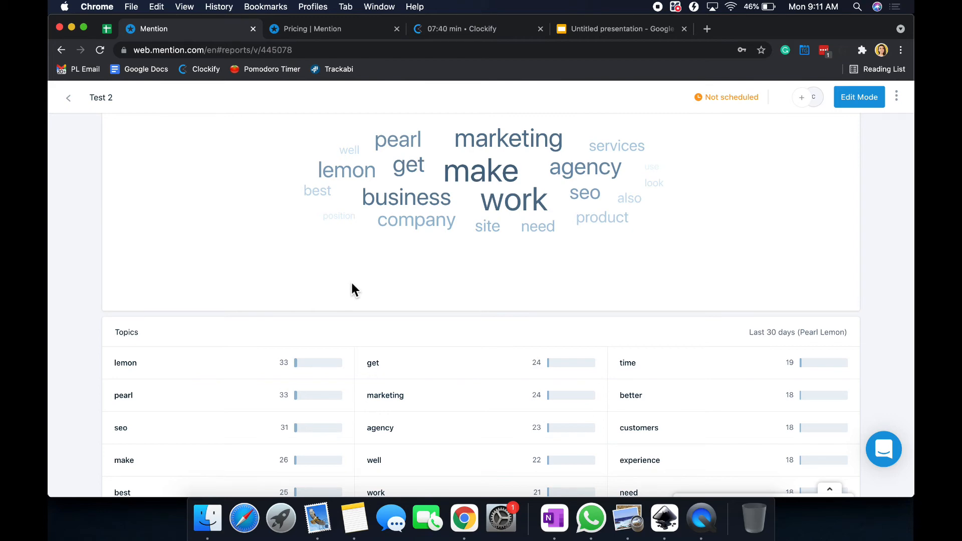
Step: Check the pricing tab, return to All Reports, and bring up the review slides
left_click(312, 29)
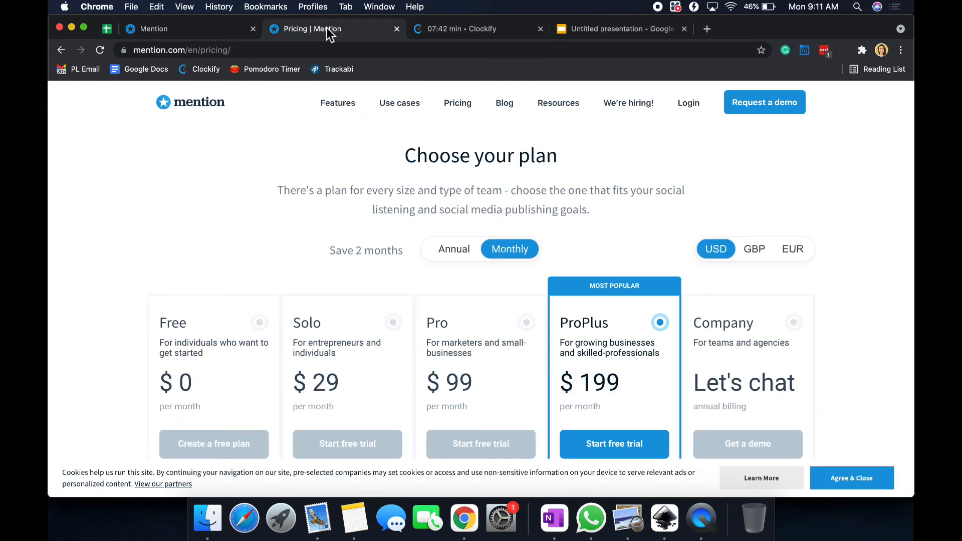
left_click(155, 29)
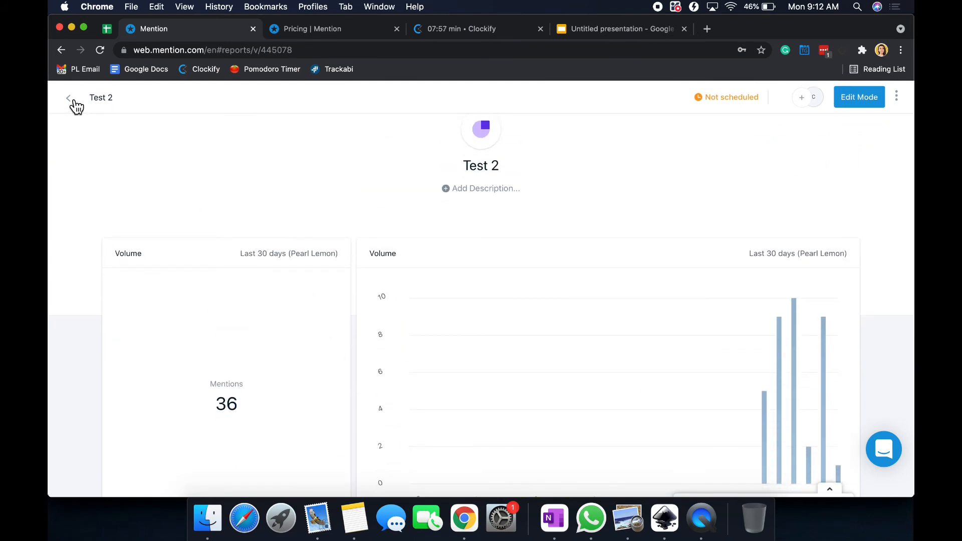
left_click(69, 98)
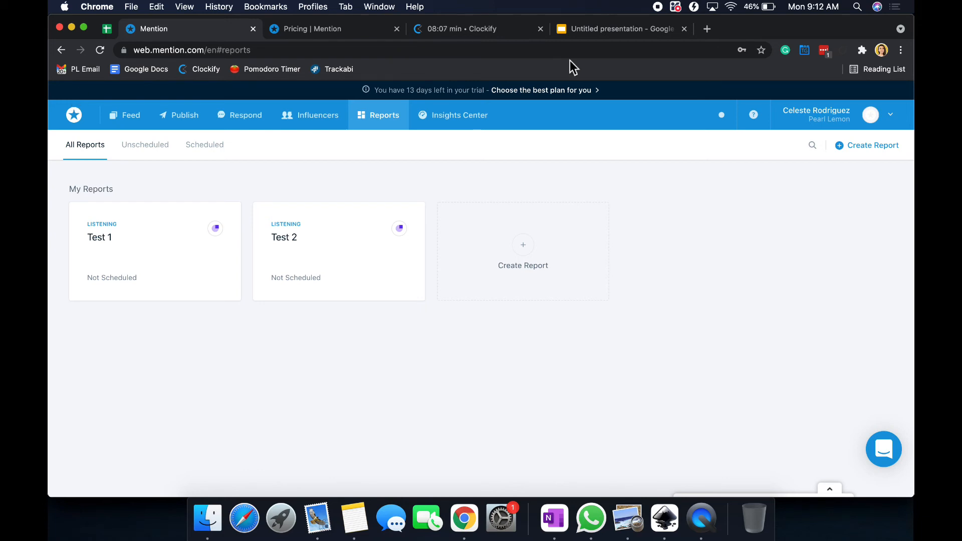
left_click(618, 28)
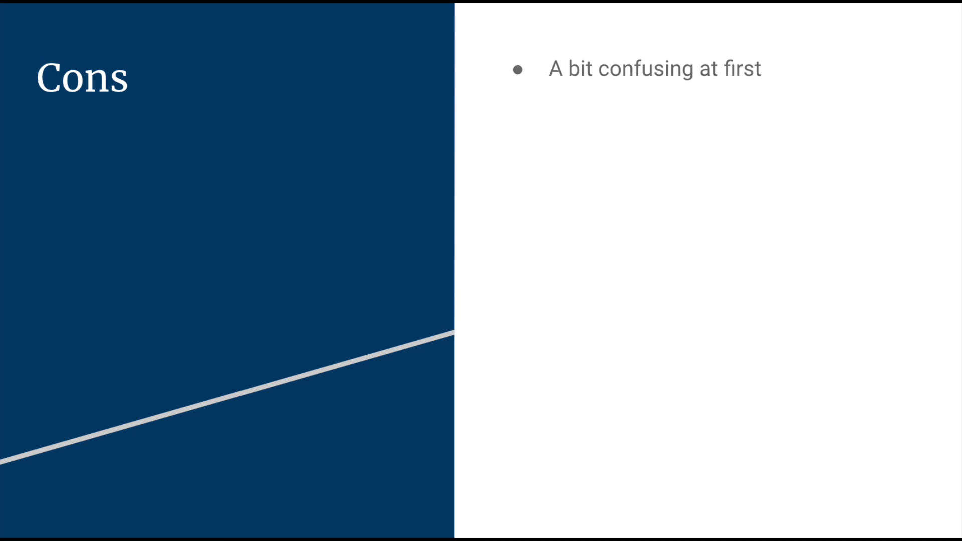